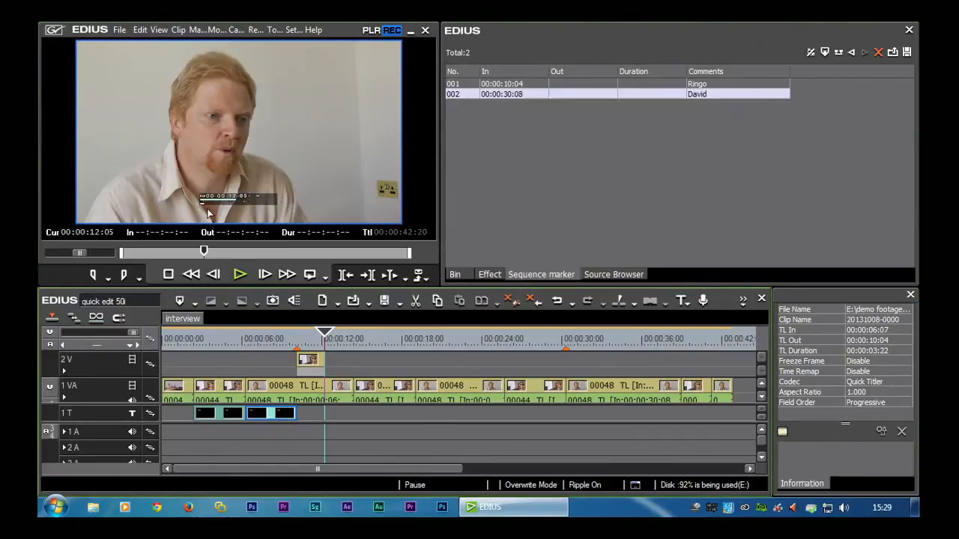
Open File > Export > Print to File to bring up the export dialog.
click(119, 30)
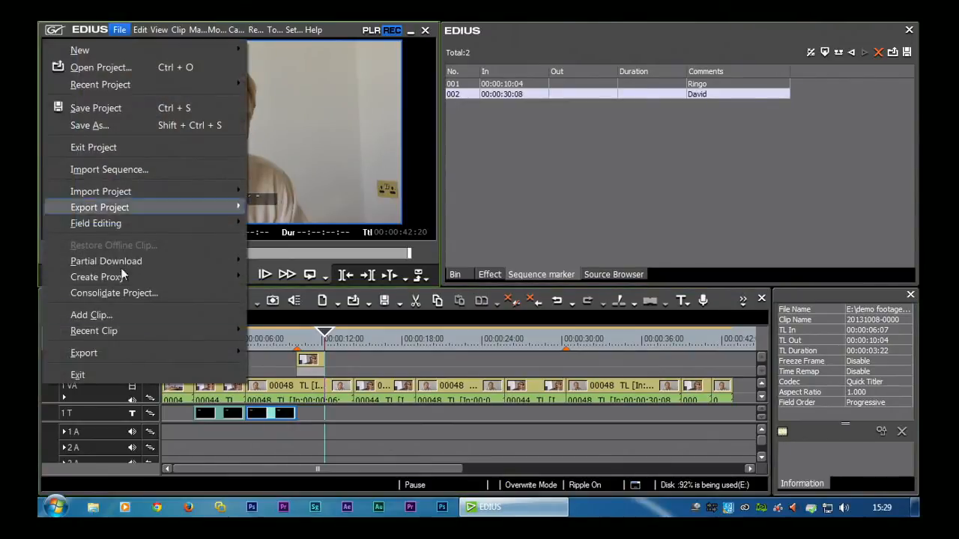
click(84, 353)
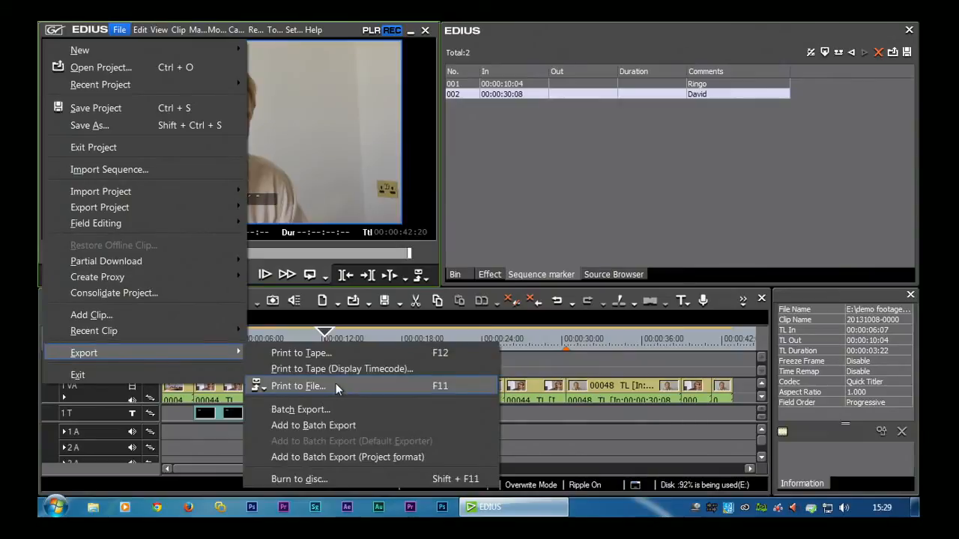
click(299, 386)
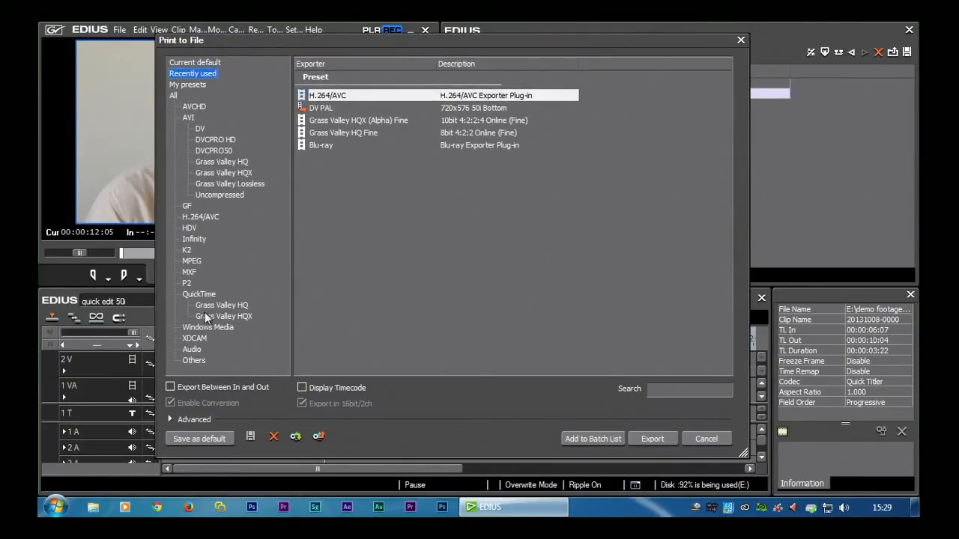
mouse_move(251, 323)
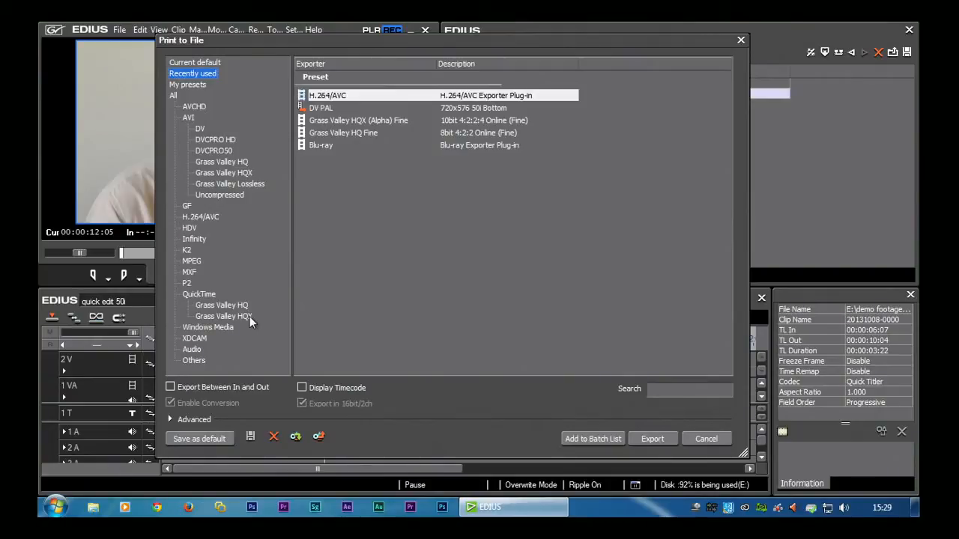
Browse the DVCPRO50, Grass Valley HQ and Lossless AVI categories, then select H.264/AVC.
click(213, 150)
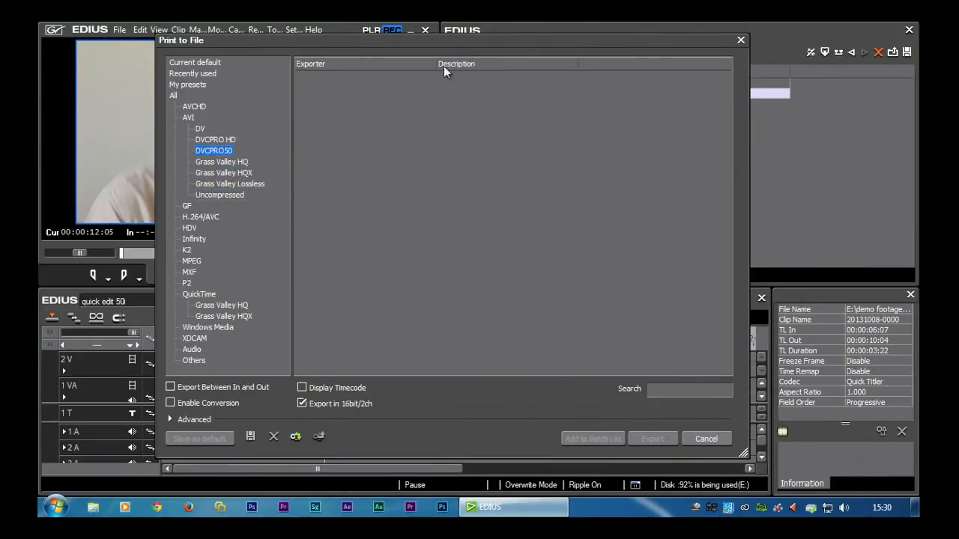
click(200, 128)
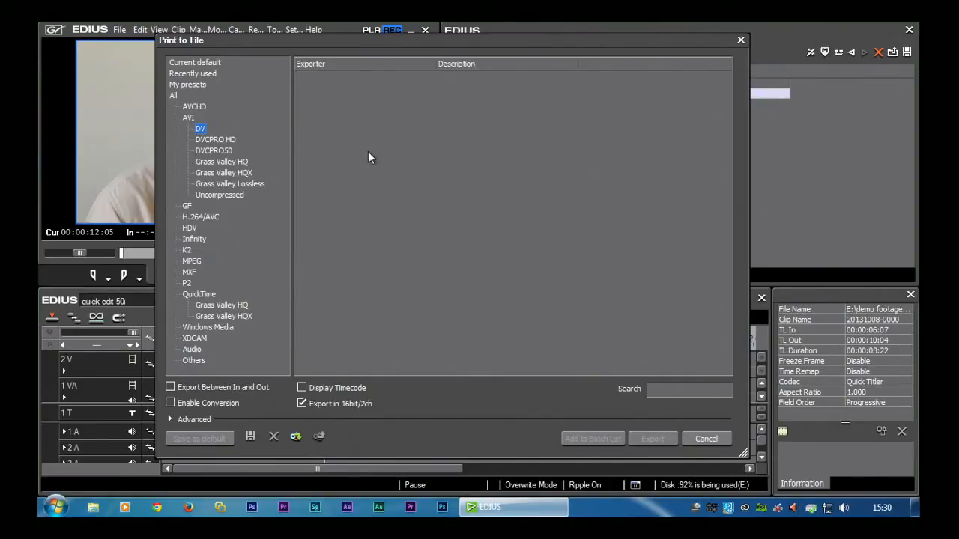
mouse_move(201, 116)
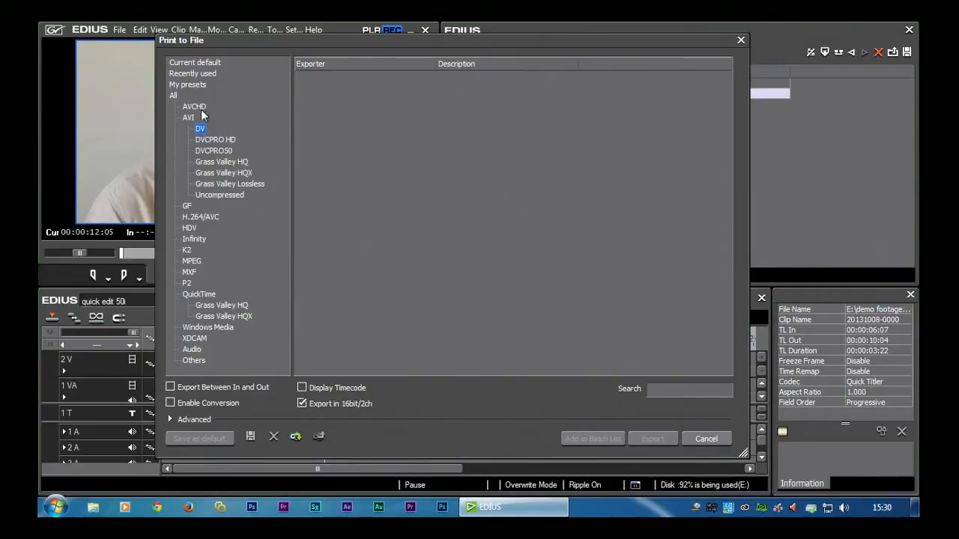
click(213, 151)
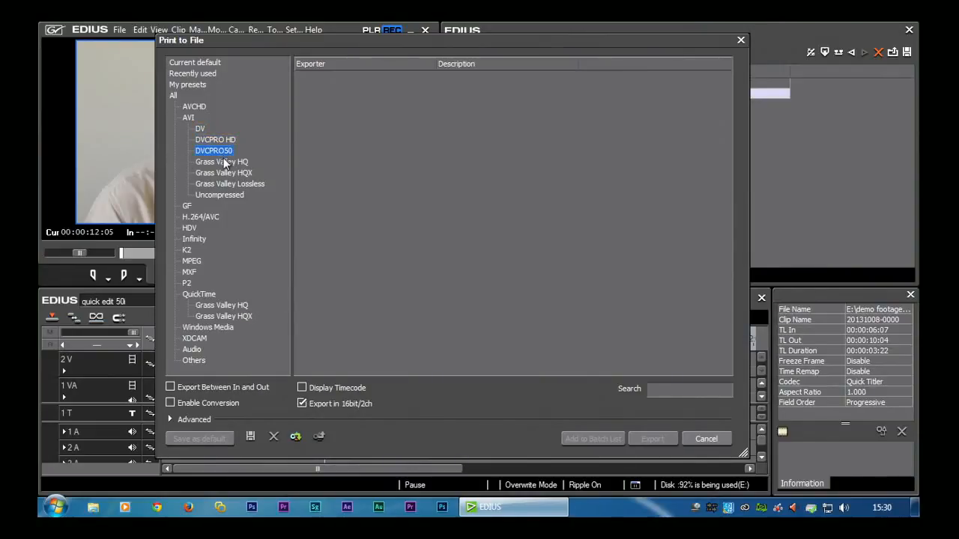
click(221, 162)
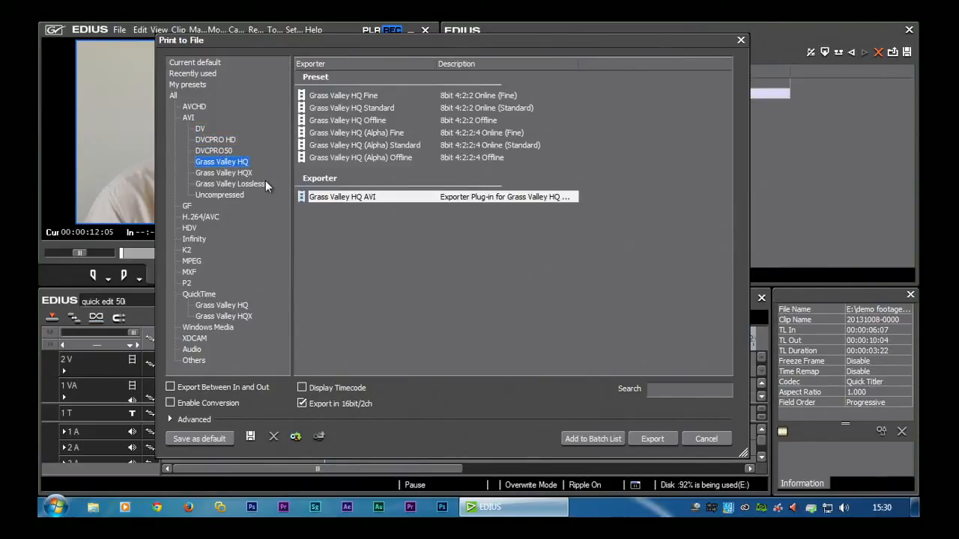
click(229, 184)
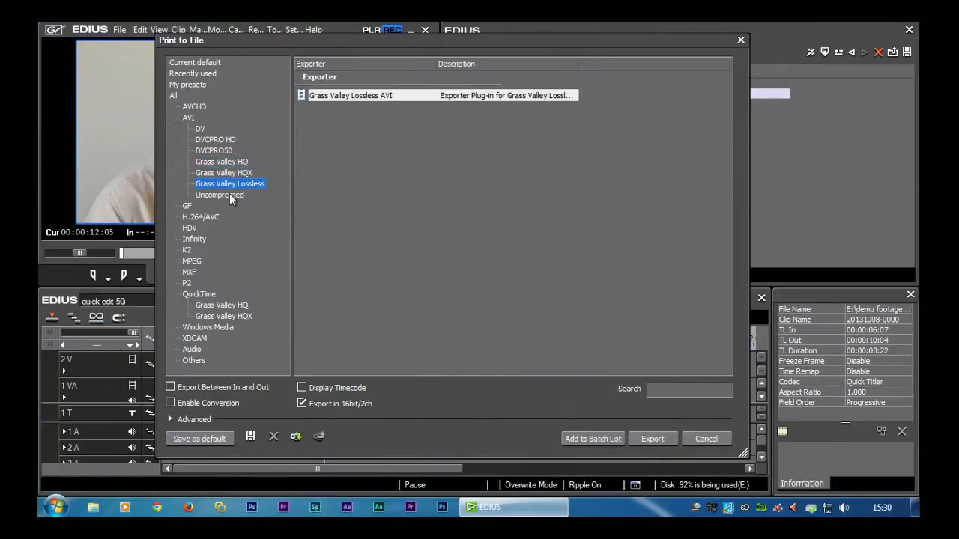
click(200, 216)
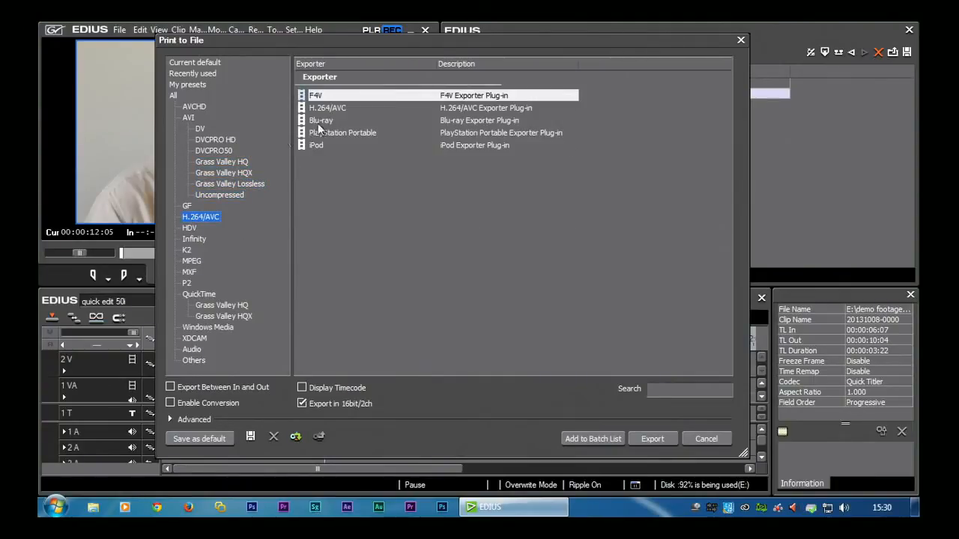
mouse_move(273, 195)
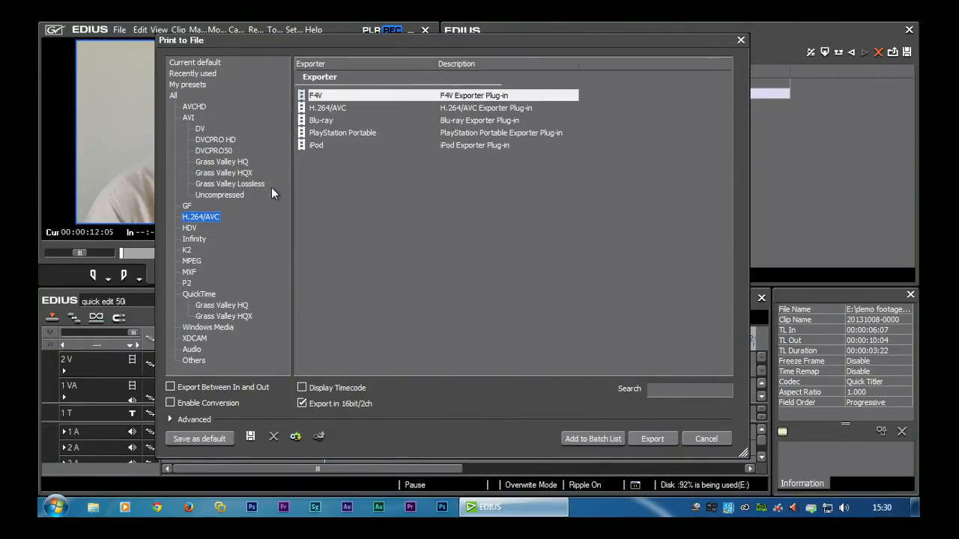
mouse_move(202, 415)
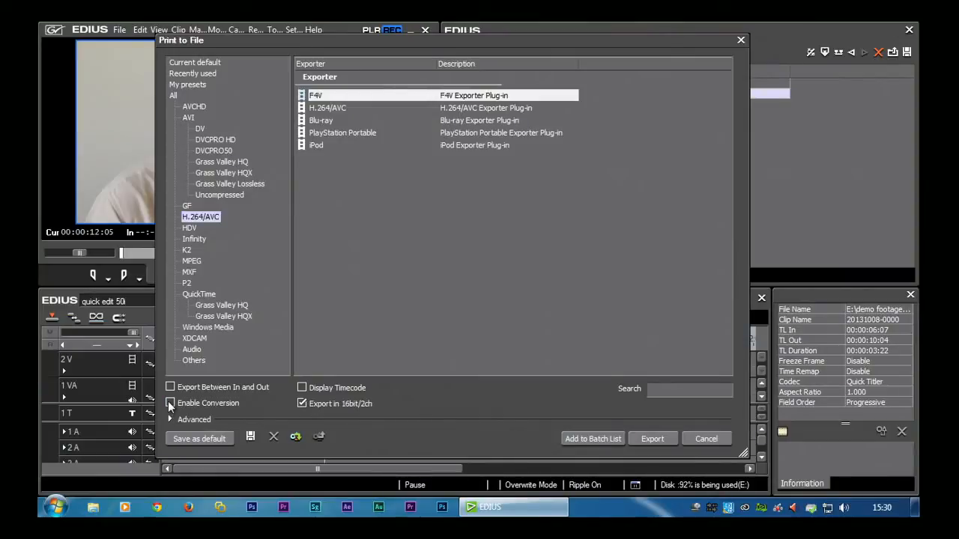
Enable conversion and view the DVCPRO HD, Grass Valley HQX and uncompressed AVI presets.
click(170, 403)
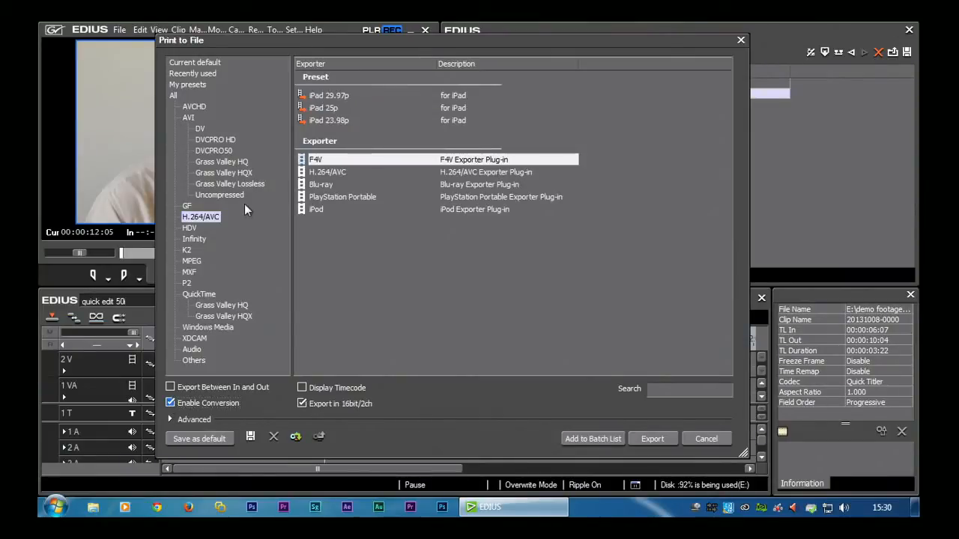
mouse_move(199, 132)
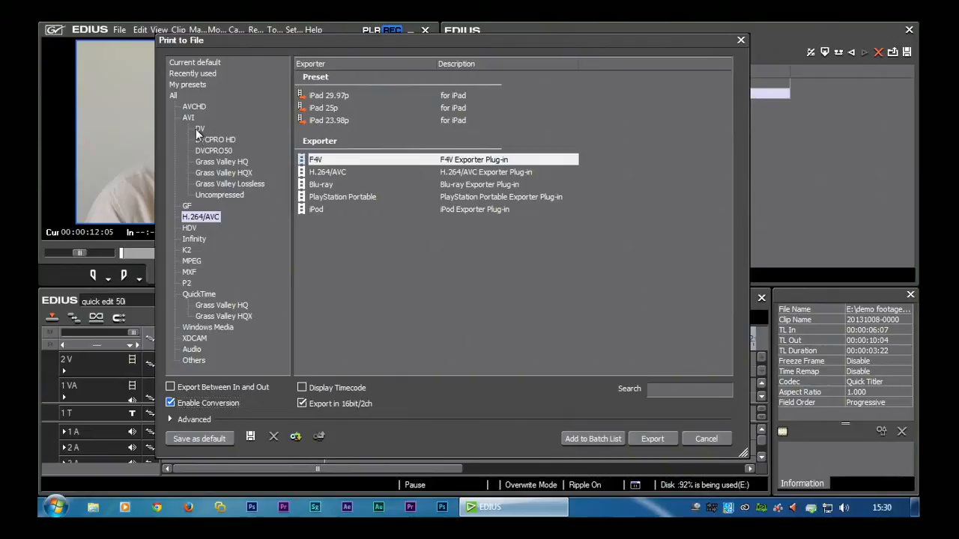
click(216, 139)
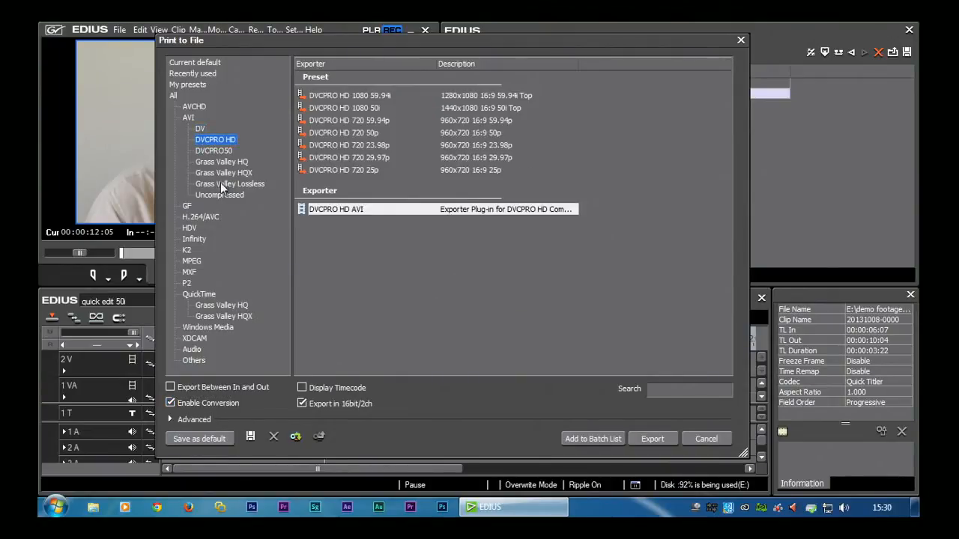
click(223, 172)
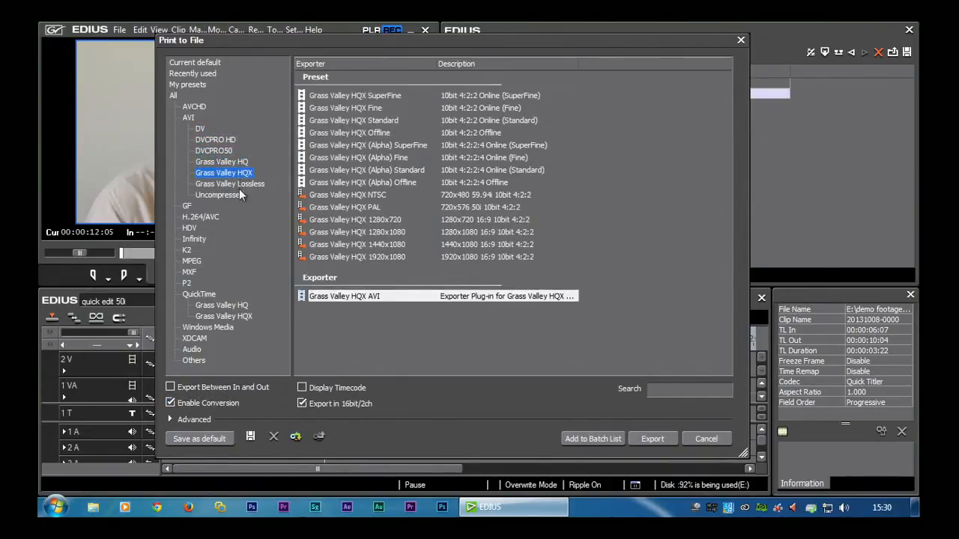
click(218, 195)
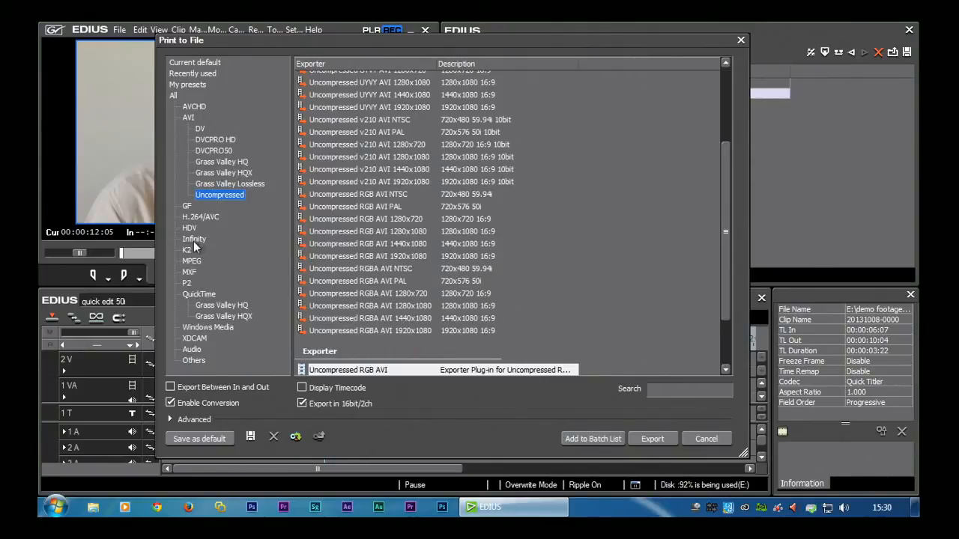
Tour the Infinity, K2 GXF, HDV, Windows Media and QuickTime categories, ending on Grass Valley HQX.
click(194, 238)
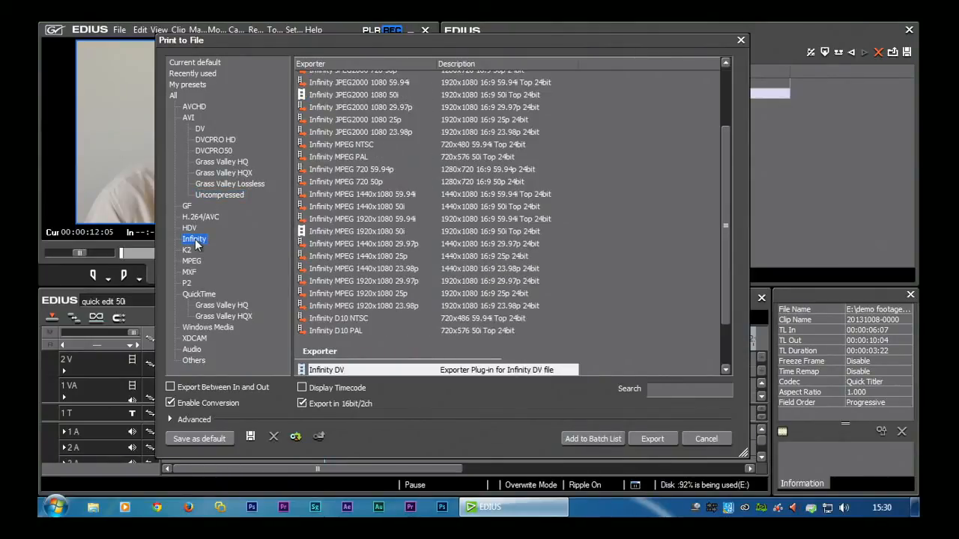
click(187, 250)
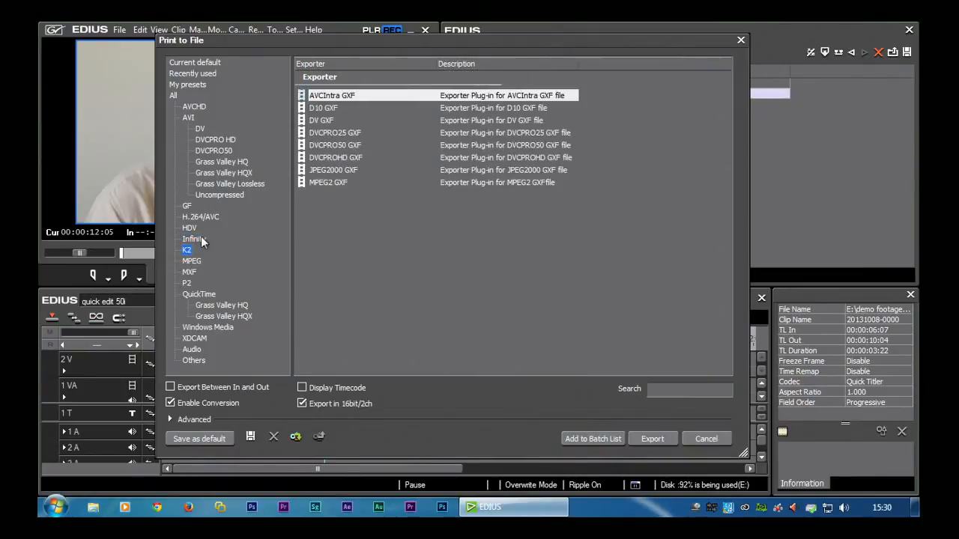
click(190, 228)
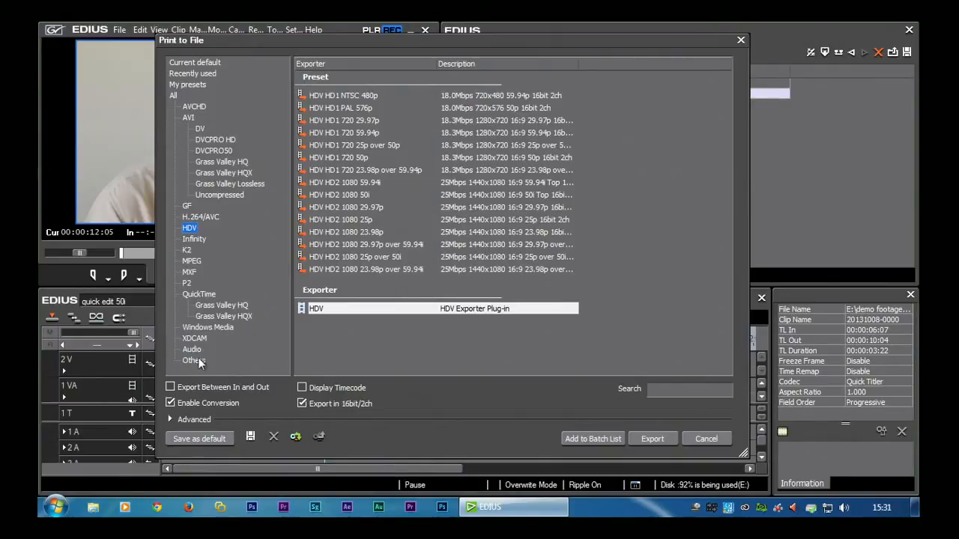
click(207, 327)
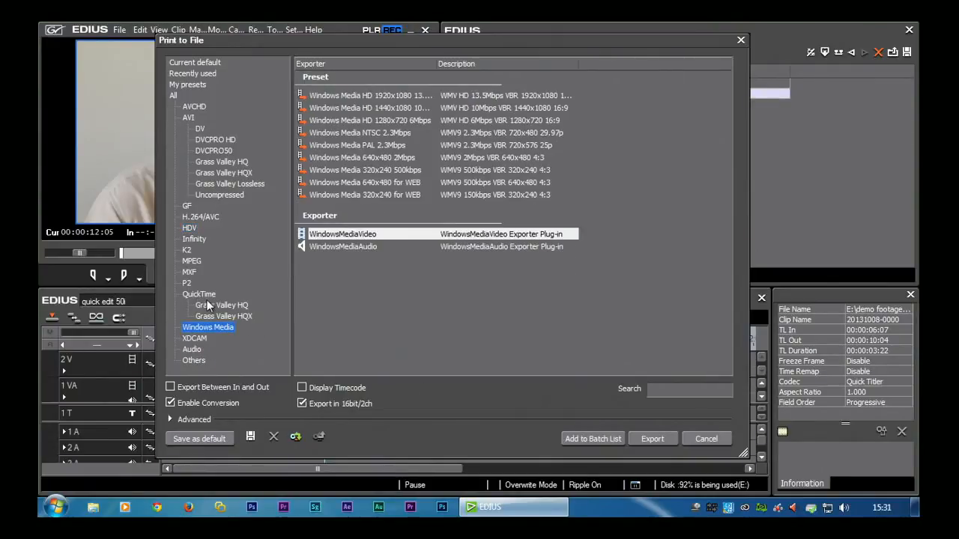
click(198, 293)
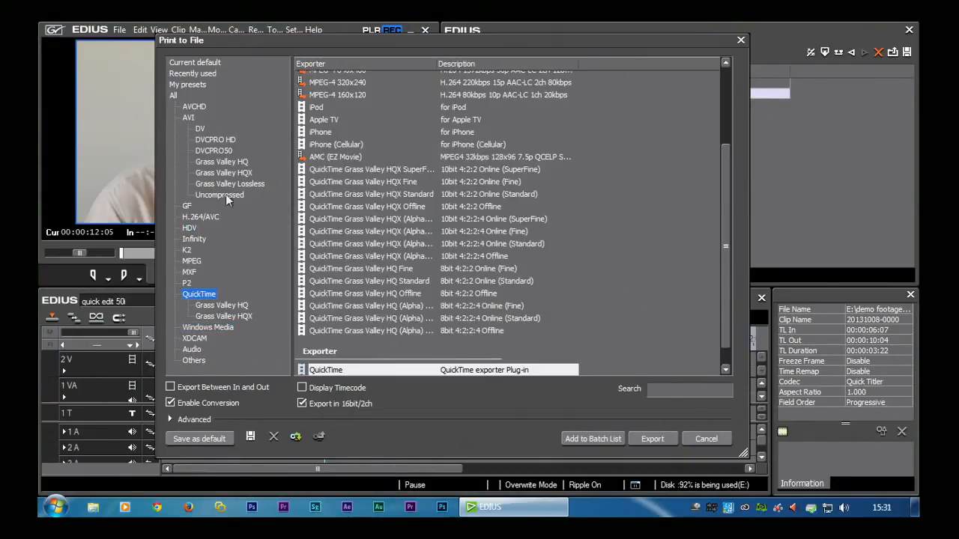
click(221, 162)
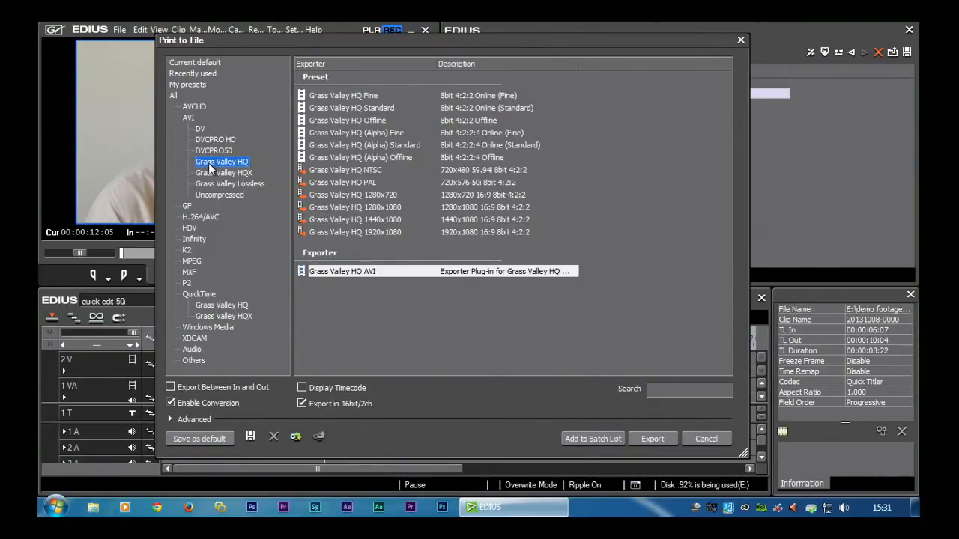
click(223, 172)
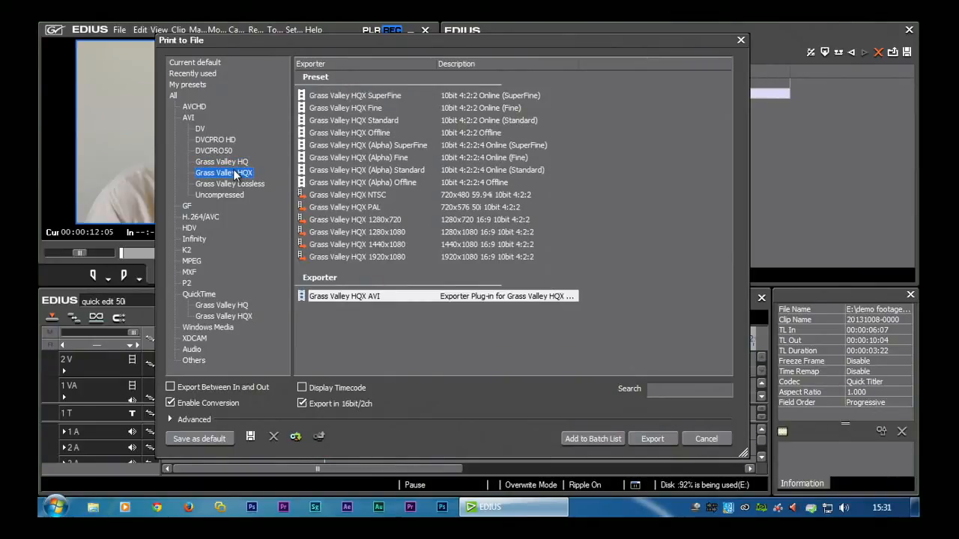
mouse_move(217, 313)
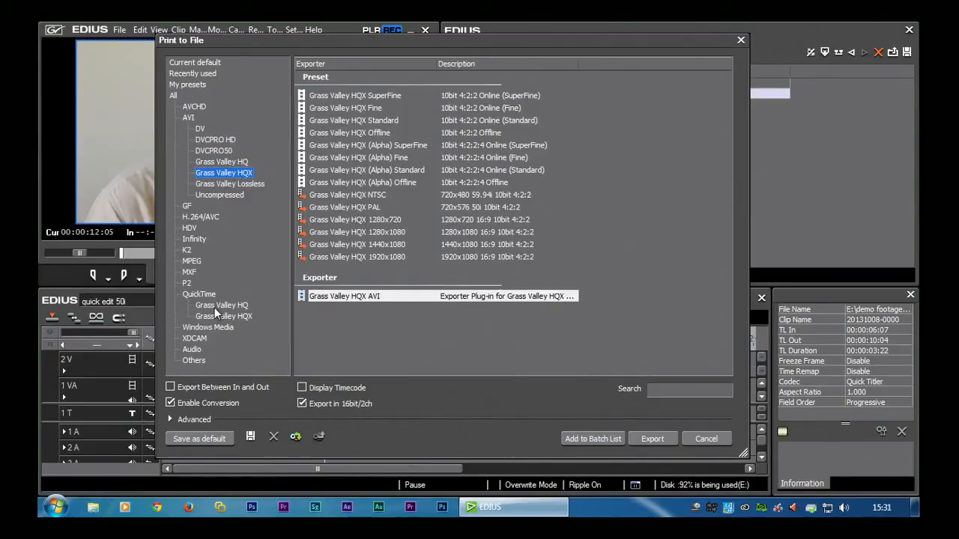
mouse_move(244, 310)
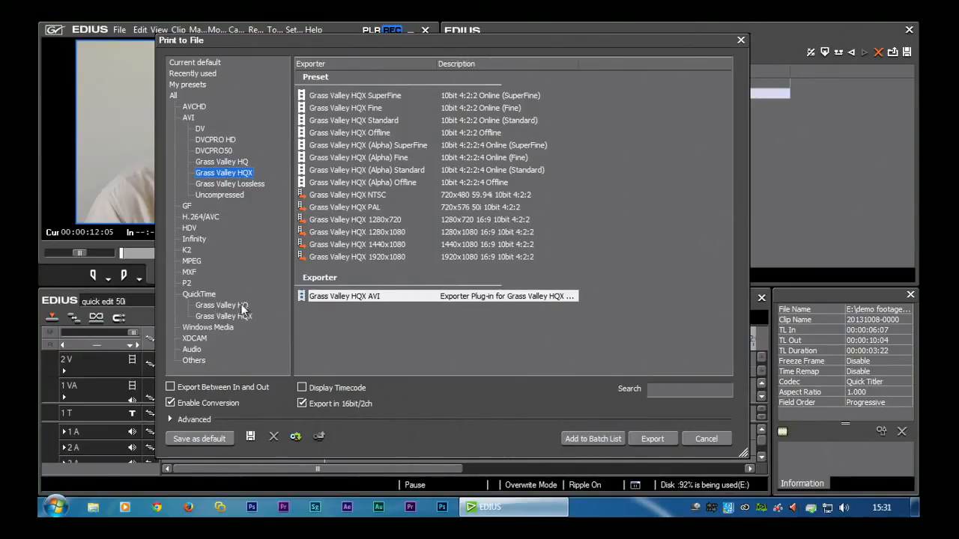
mouse_move(188, 283)
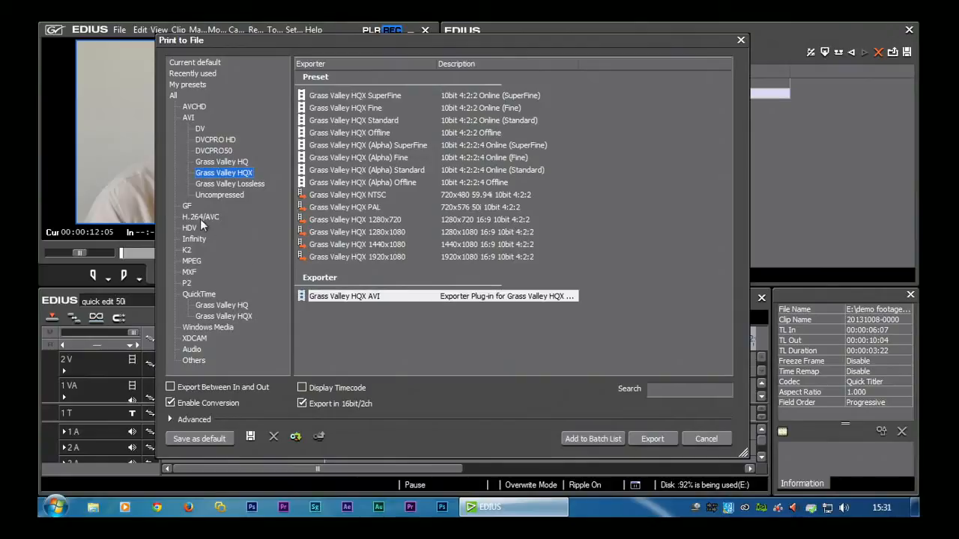
Compare the Blu-ray, PlayStation Portable and iPod exporters, then pick the H.264/AVC exporter.
click(201, 216)
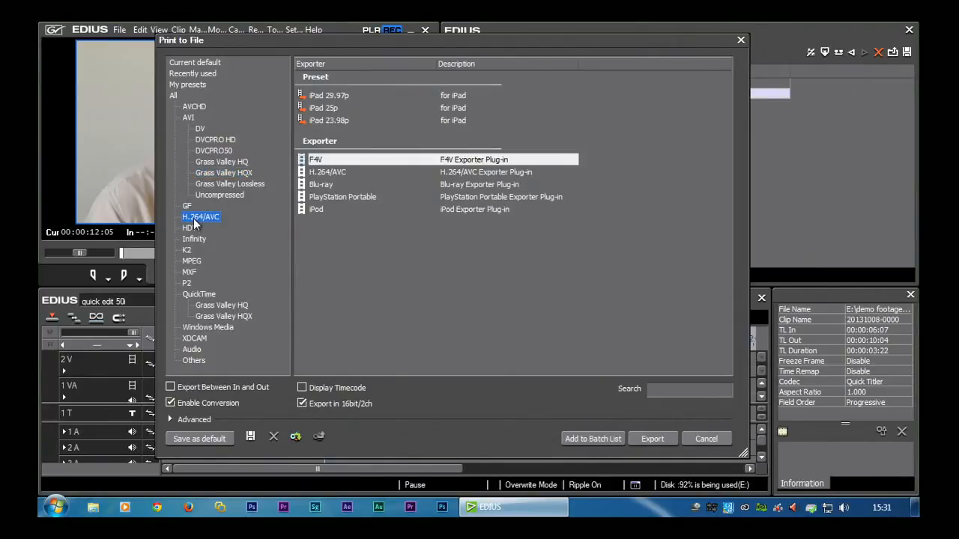
mouse_move(209, 225)
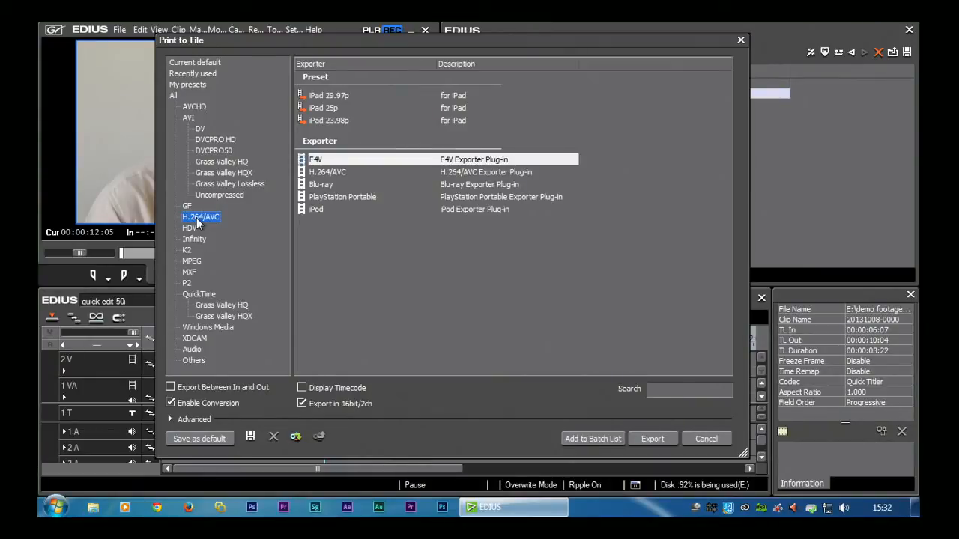
mouse_move(217, 229)
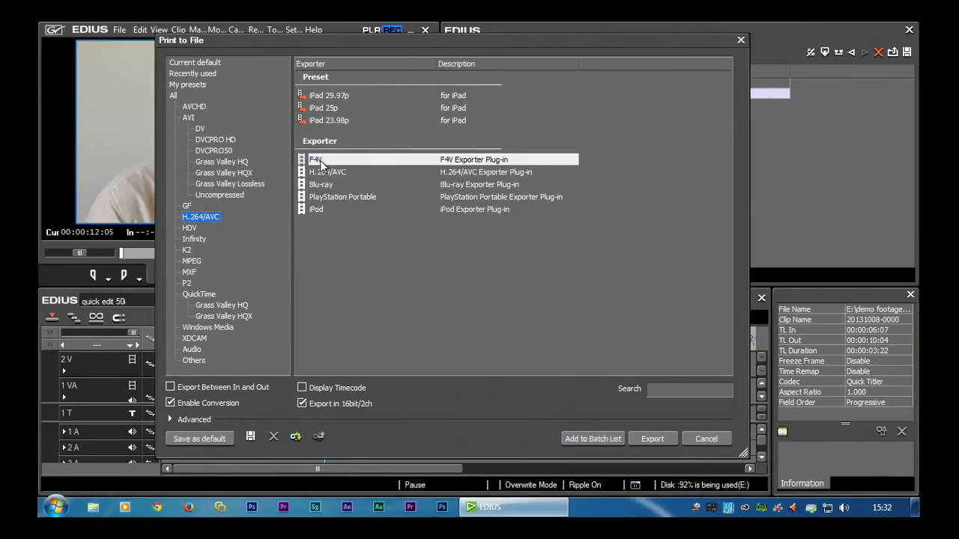
click(328, 172)
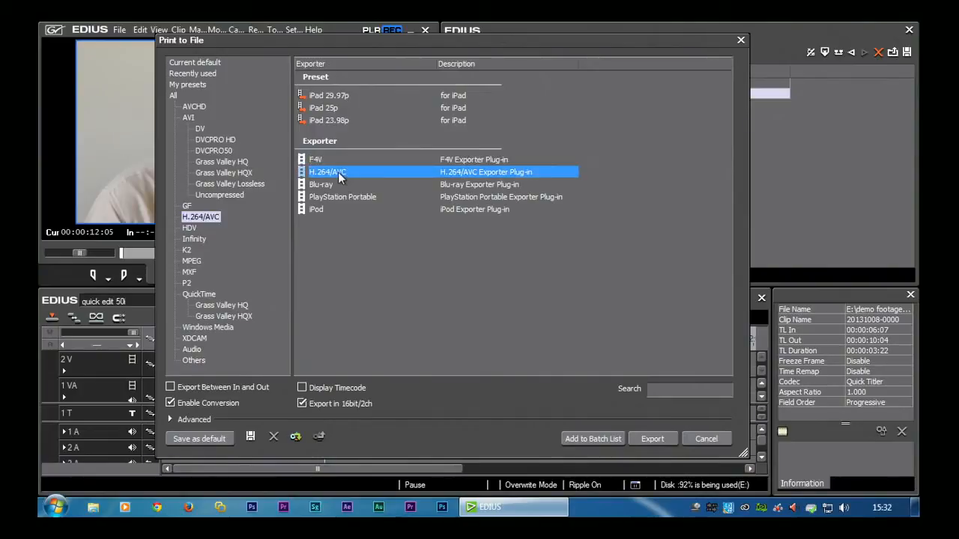
click(320, 184)
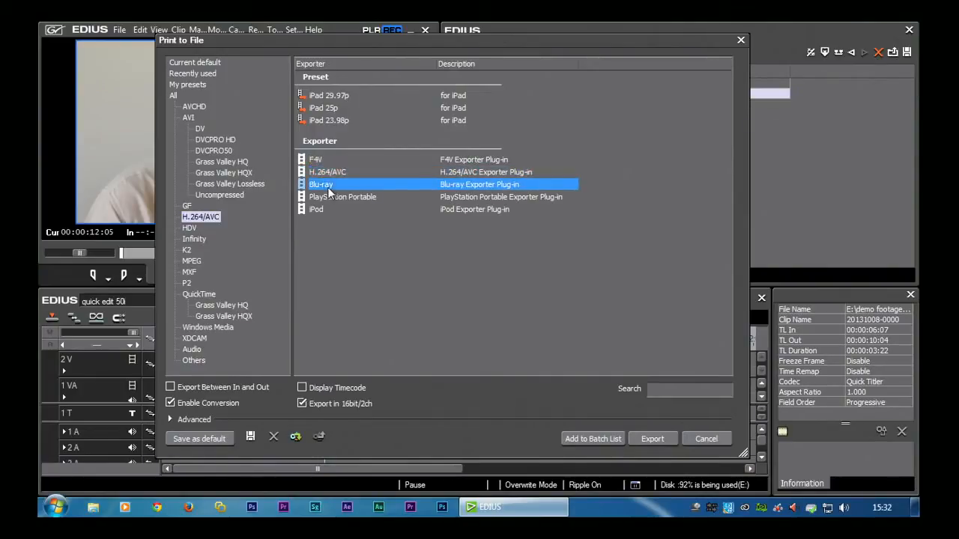
click(342, 196)
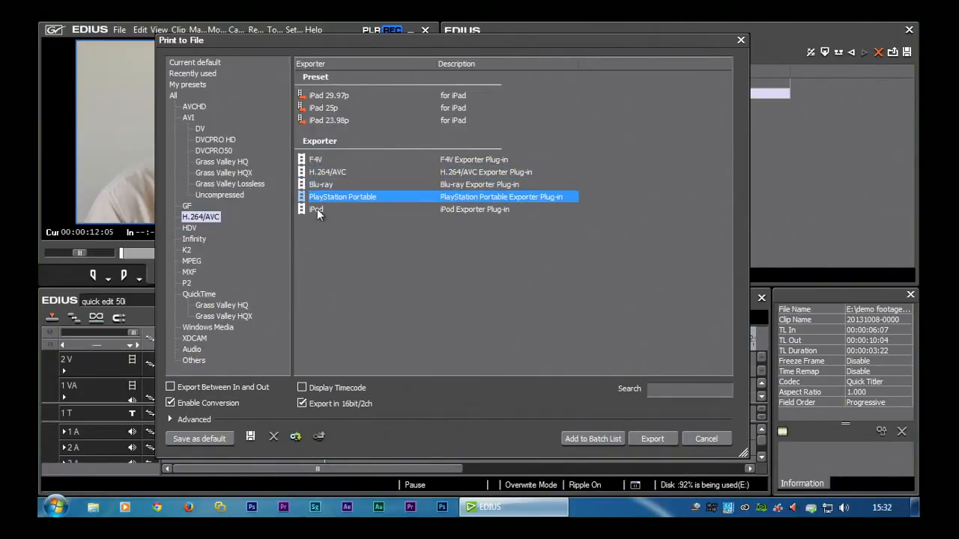
click(317, 209)
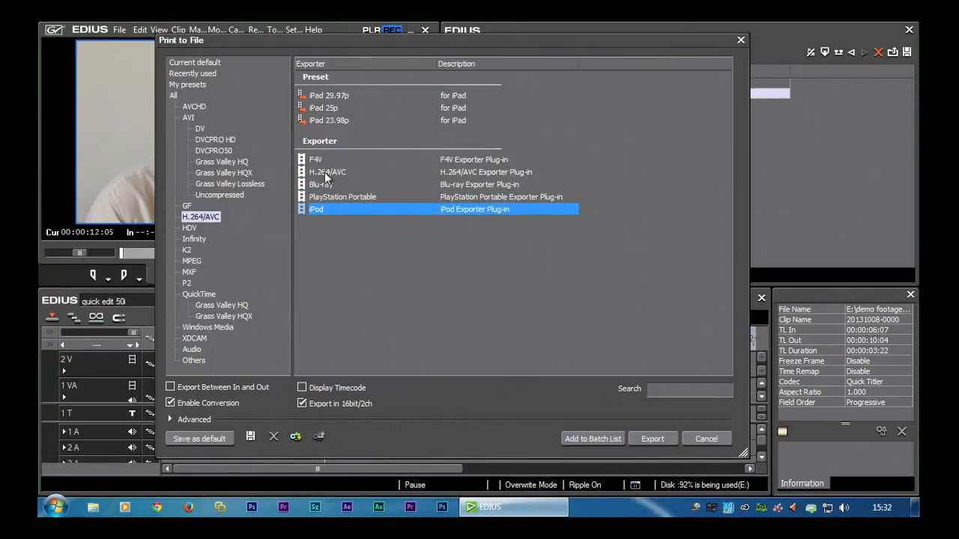
click(327, 172)
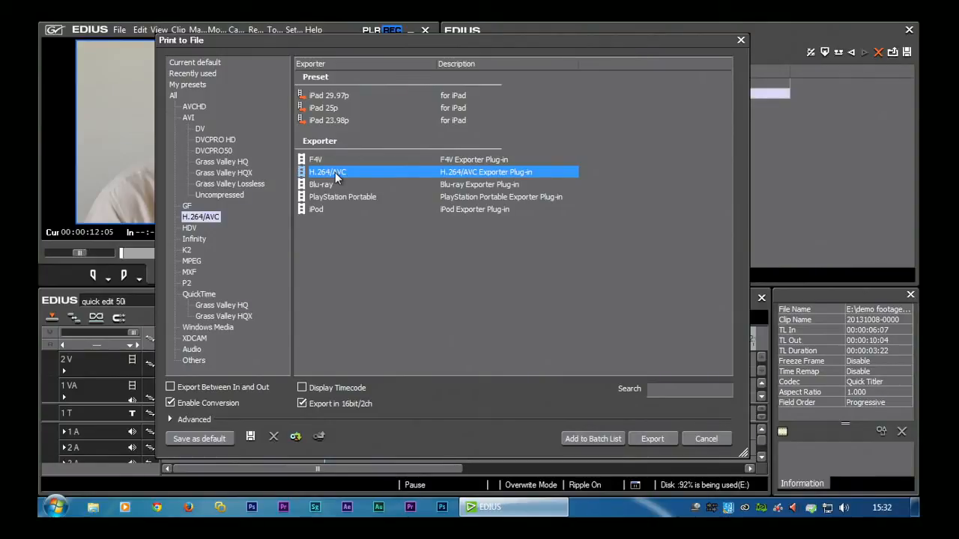
mouse_move(341, 177)
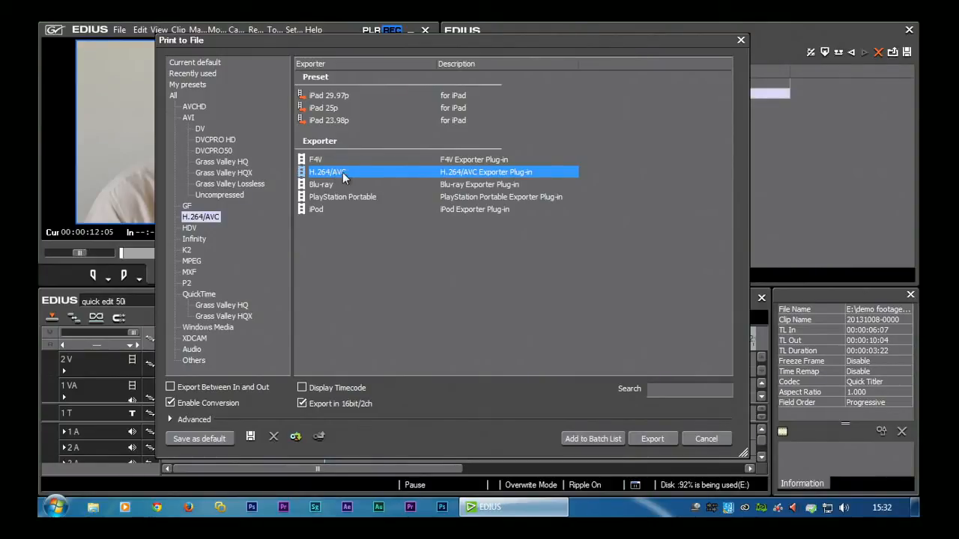
mouse_move(315, 337)
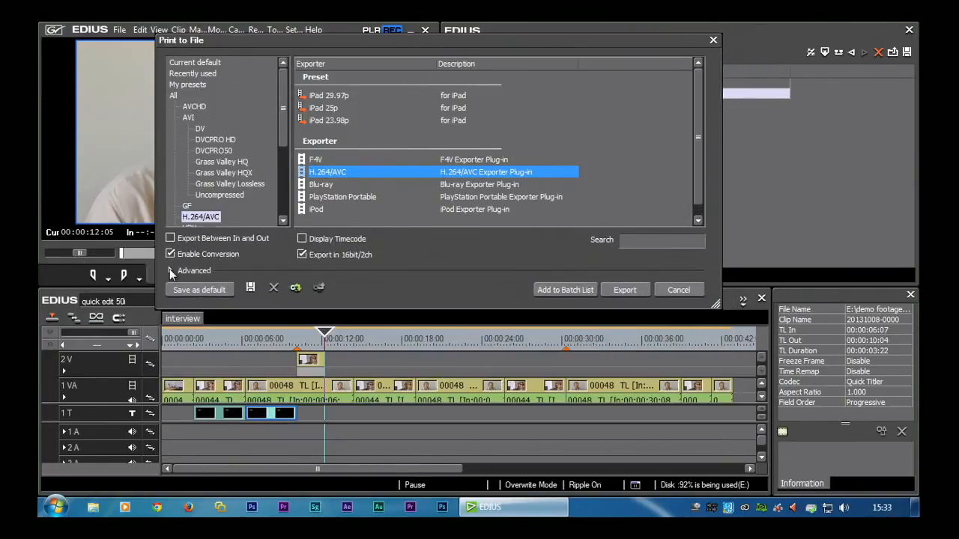
Enable Change Video Format under Advanced with HD 1280x720 50p at frame rate 50.
click(171, 270)
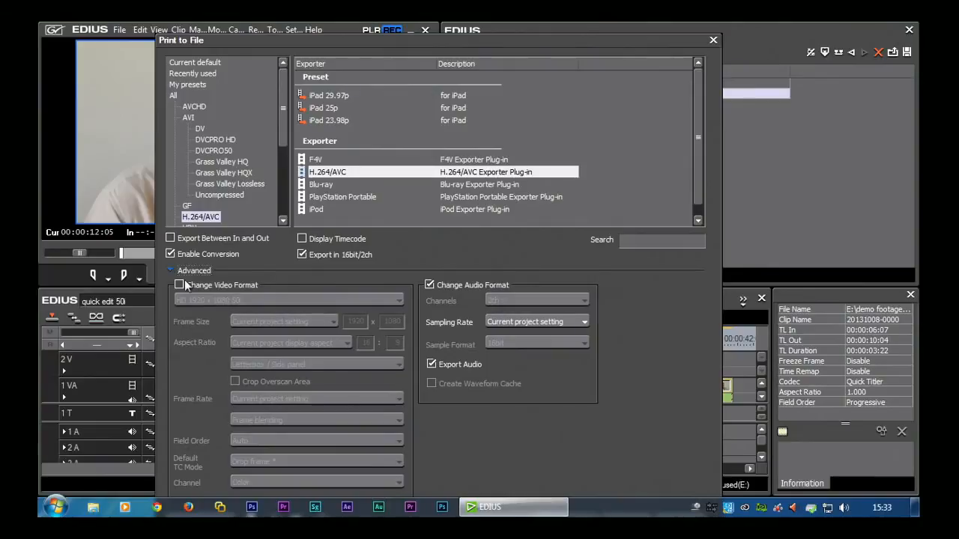
mouse_move(247, 333)
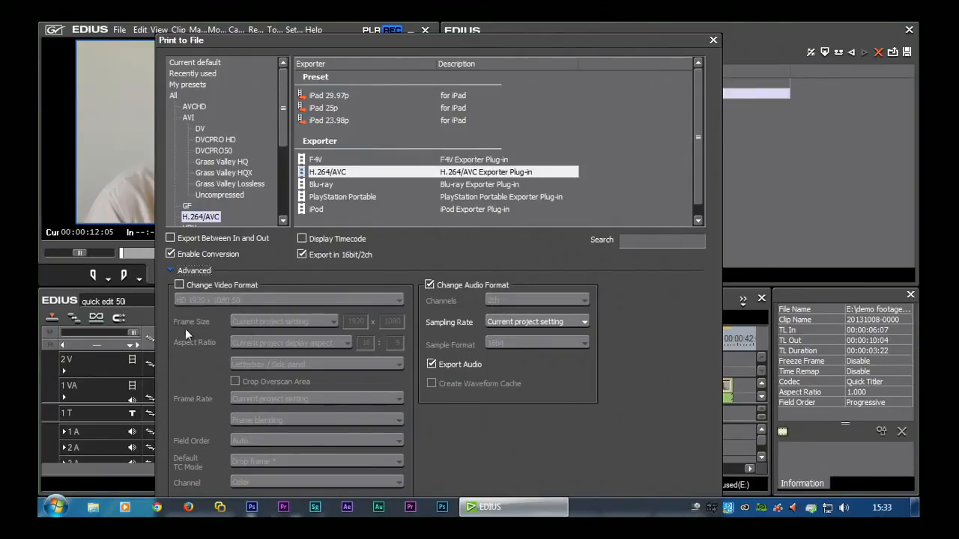
click(179, 285)
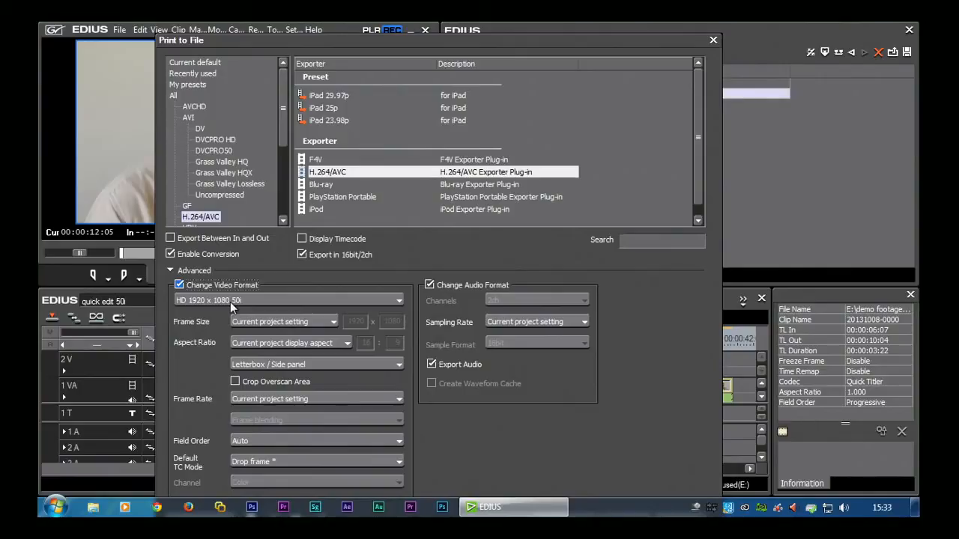
mouse_move(269, 303)
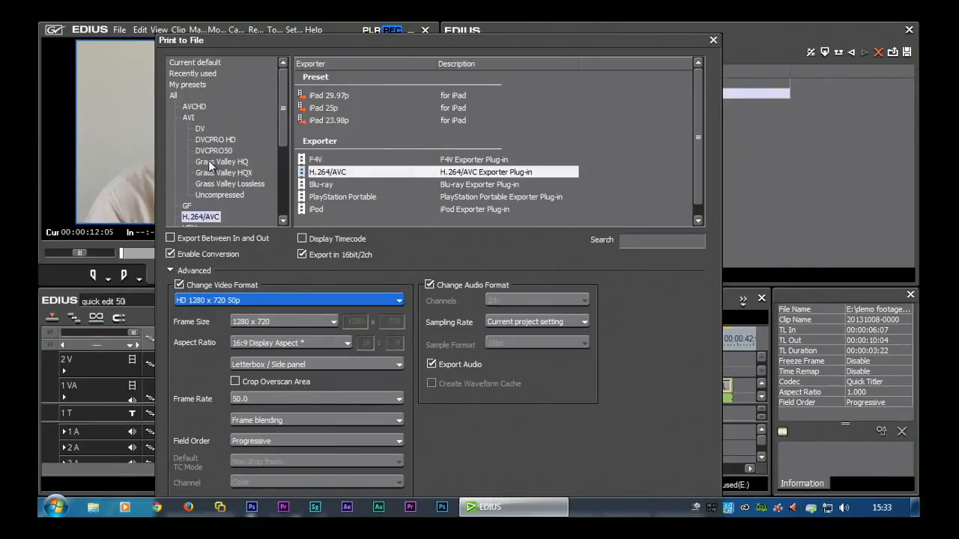
click(398, 399)
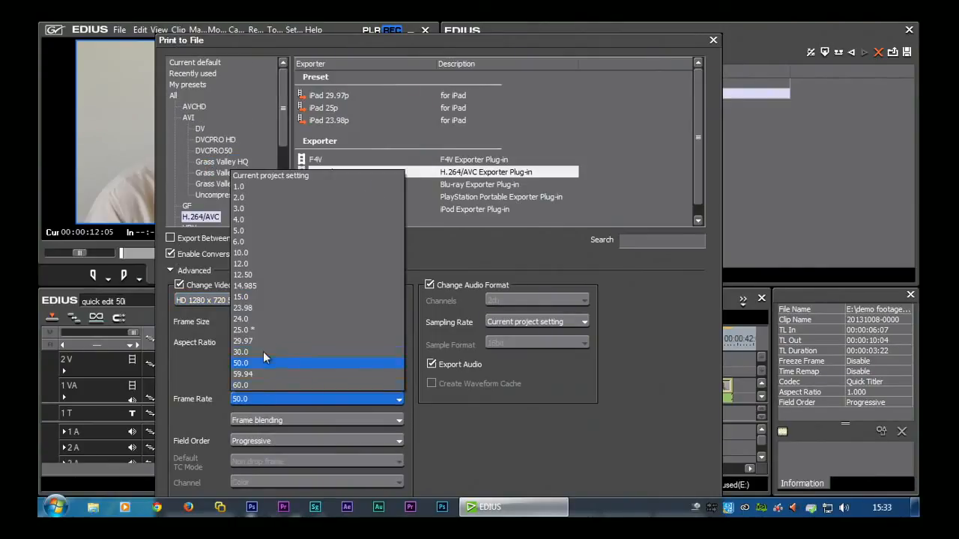
click(240, 330)
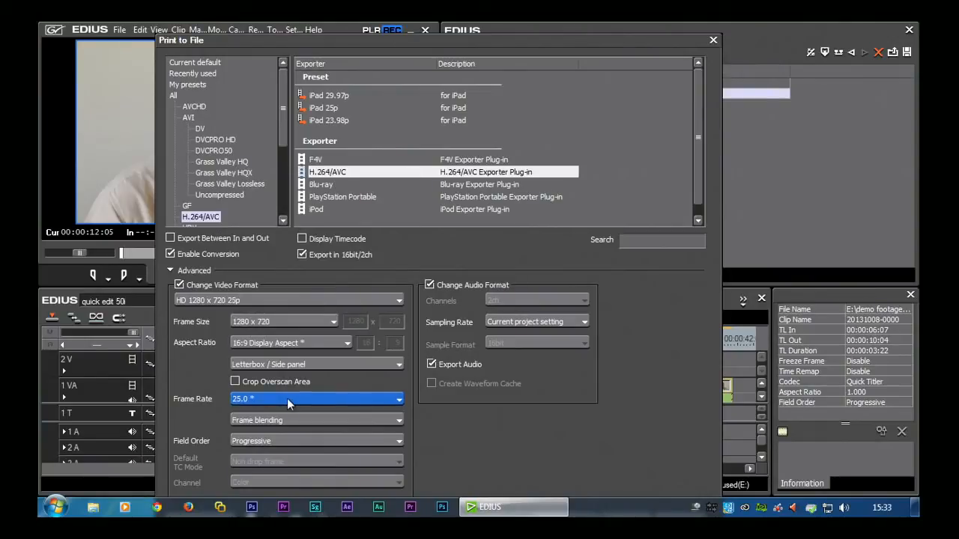
click(398, 399)
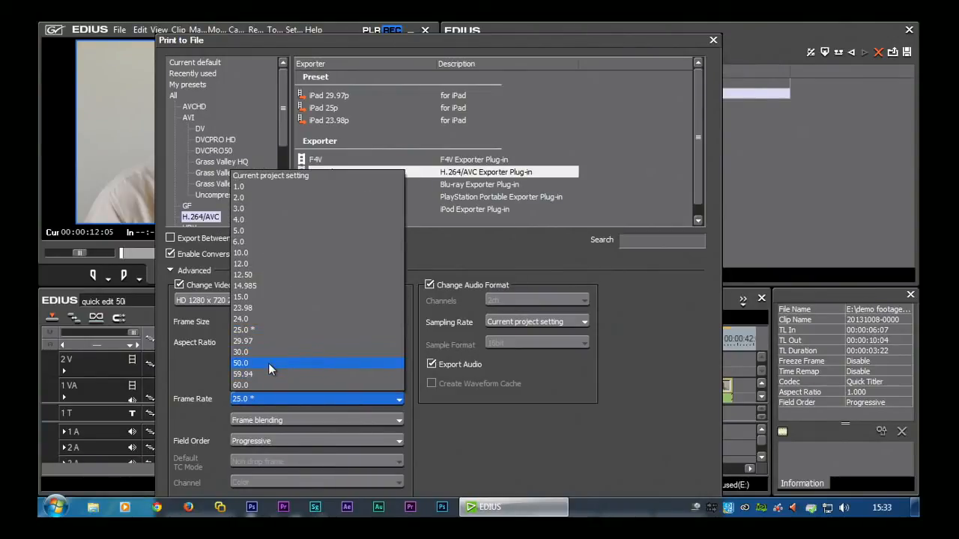
click(241, 363)
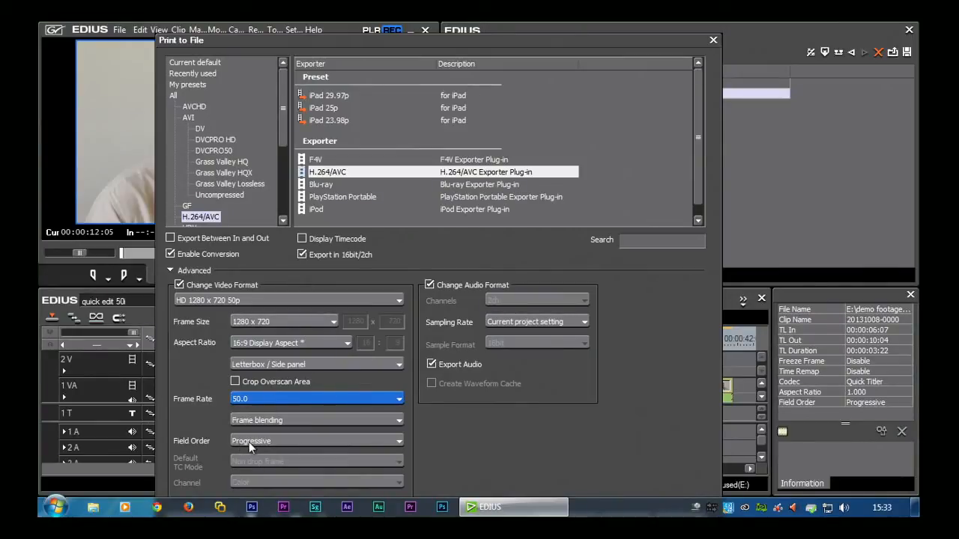
mouse_move(356, 446)
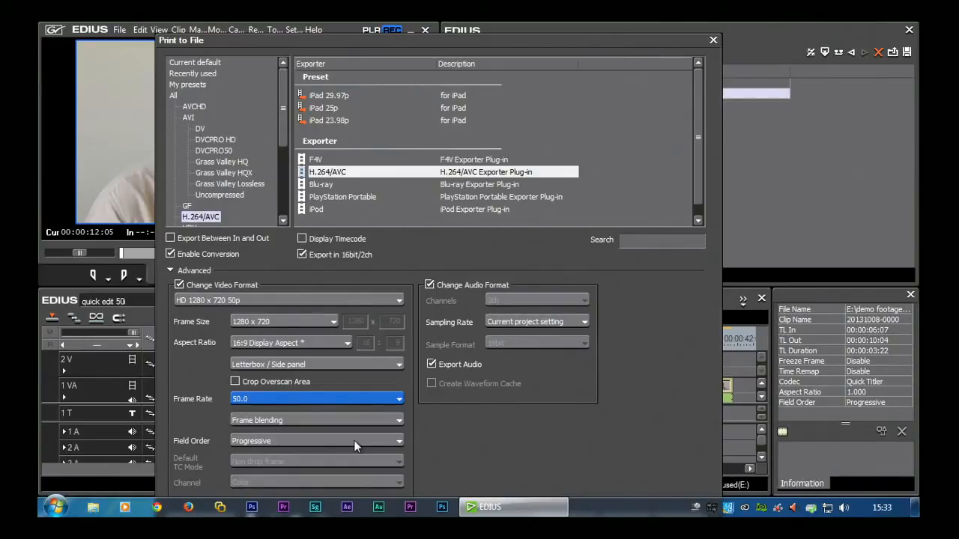
mouse_move(311, 467)
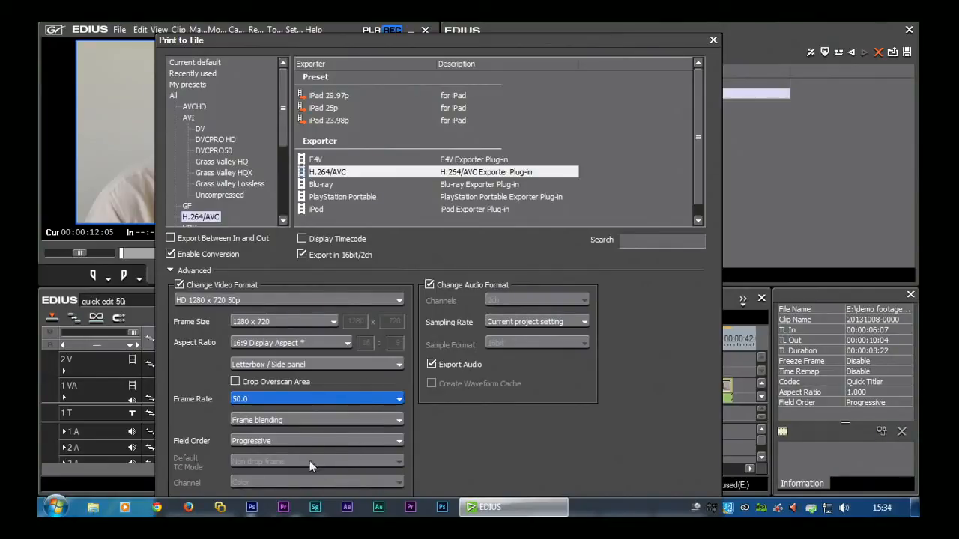
mouse_move(288, 375)
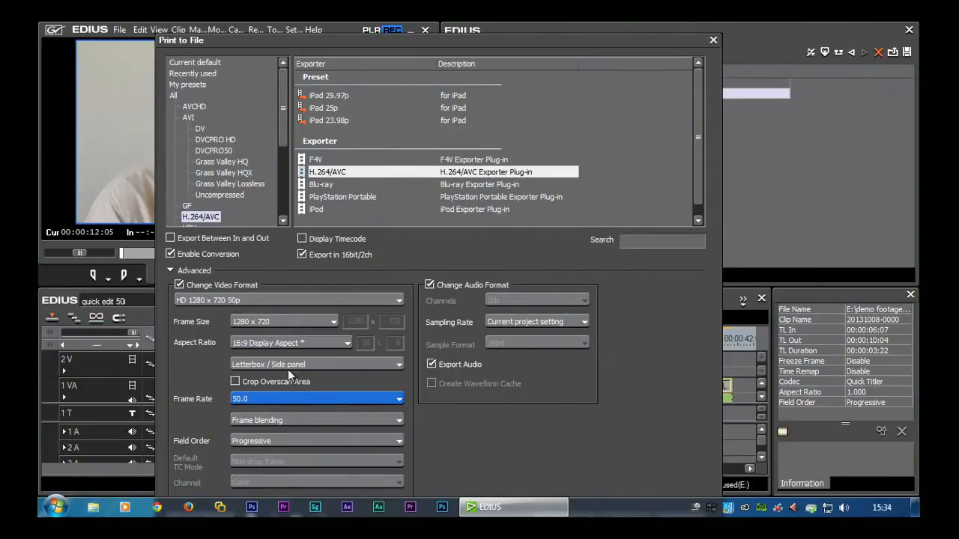
mouse_move(393, 476)
text(tezxt)
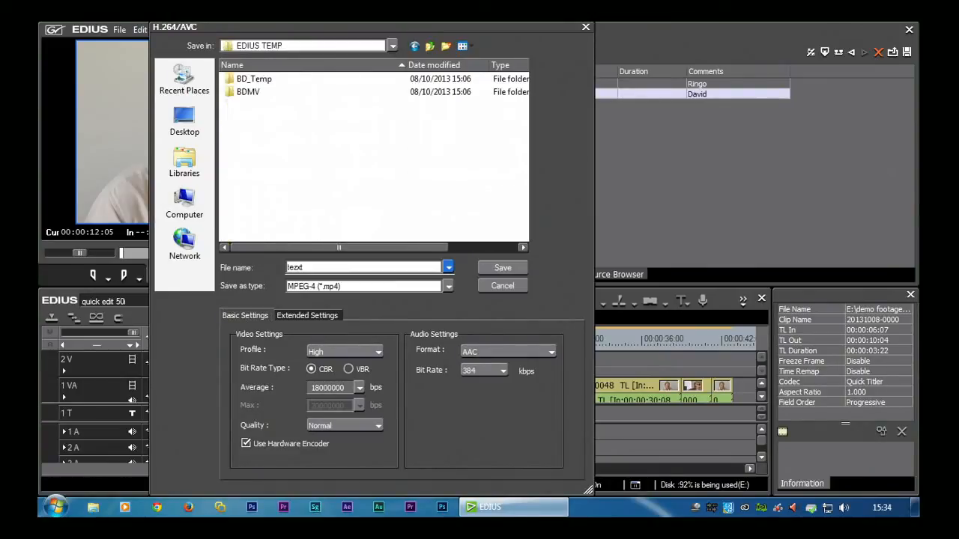
Fix the typo so the export file name reads 'test'.
key(Backspace)
text(s)
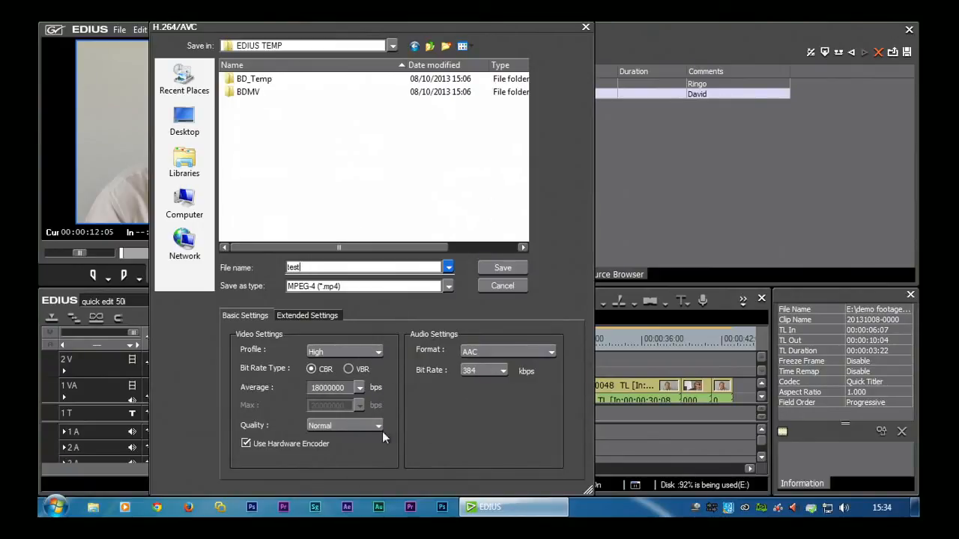
mouse_move(384, 426)
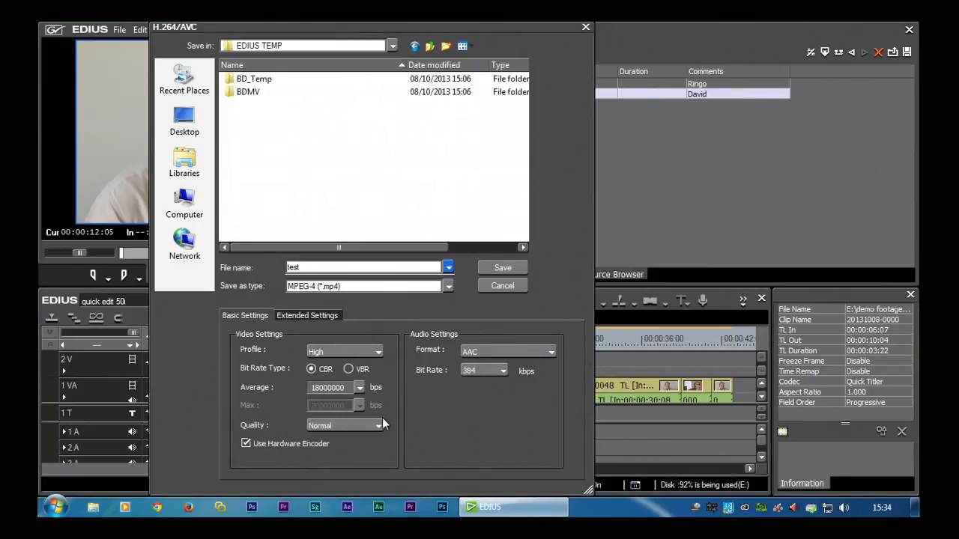
click(367, 268)
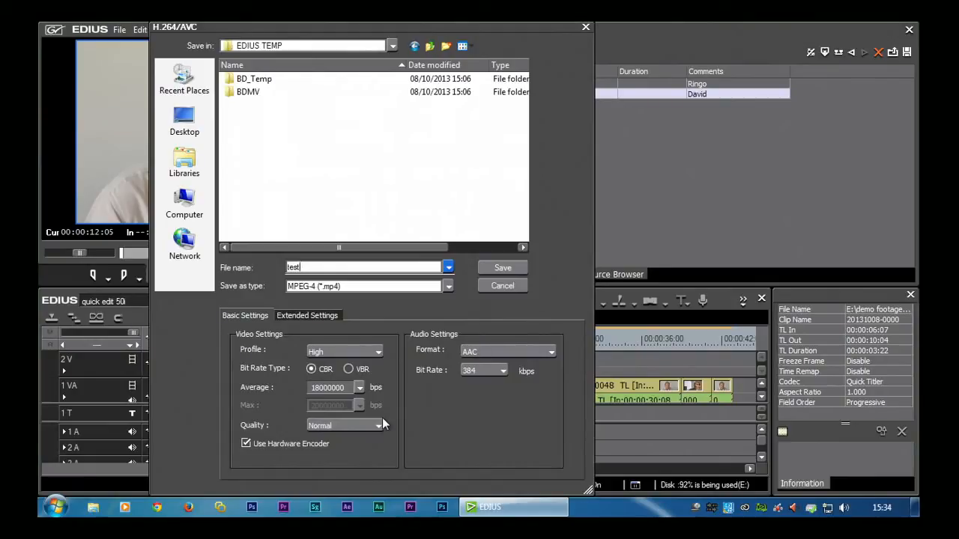
mouse_move(314, 387)
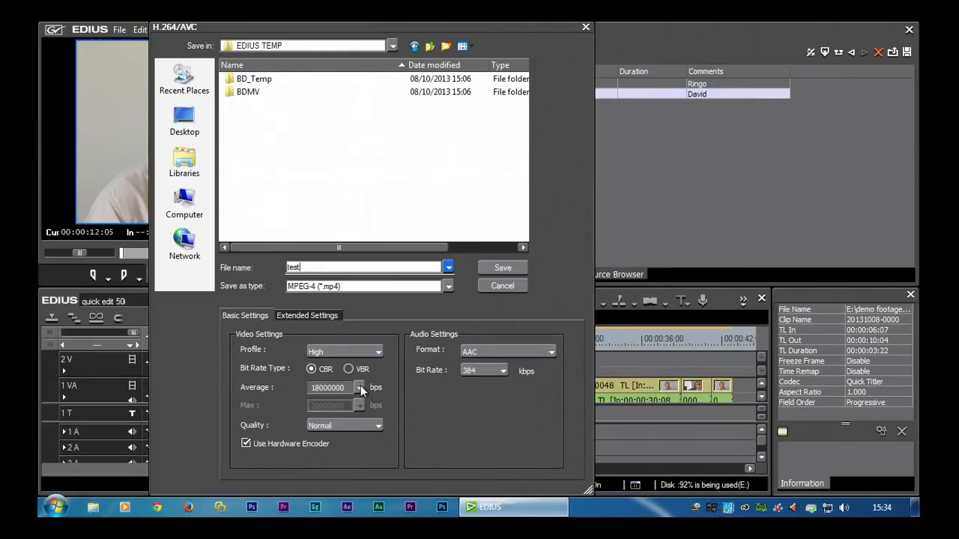
Choose 9M from the average bit rate presets.
click(361, 388)
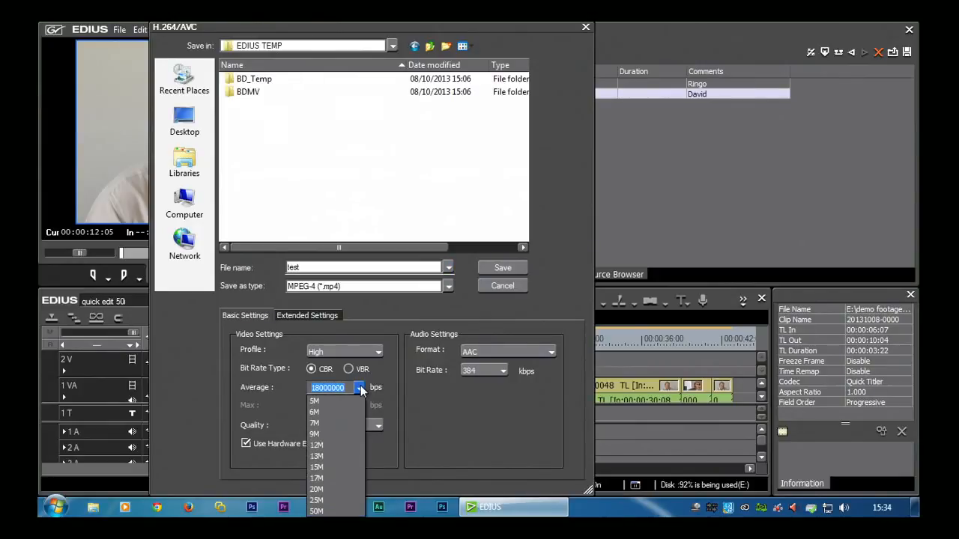
mouse_move(315, 435)
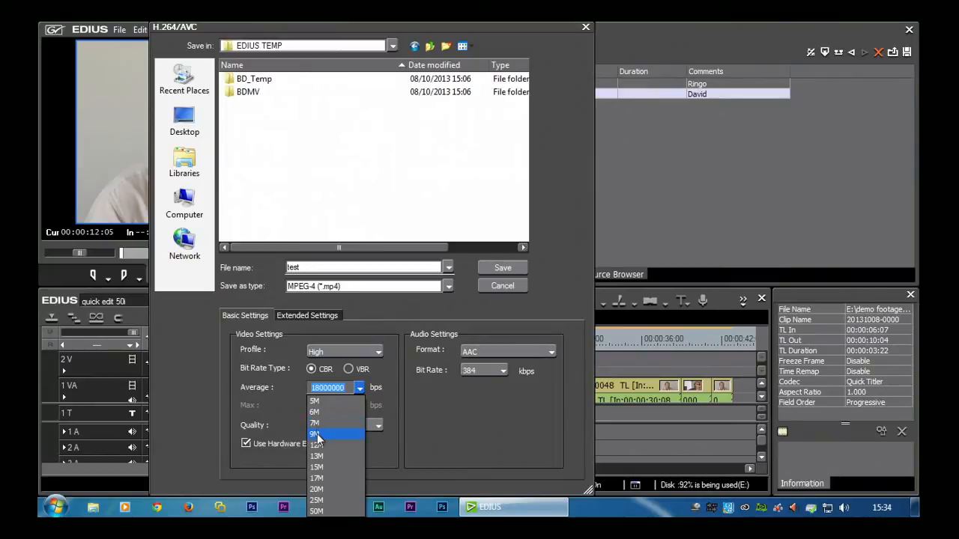
click(320, 426)
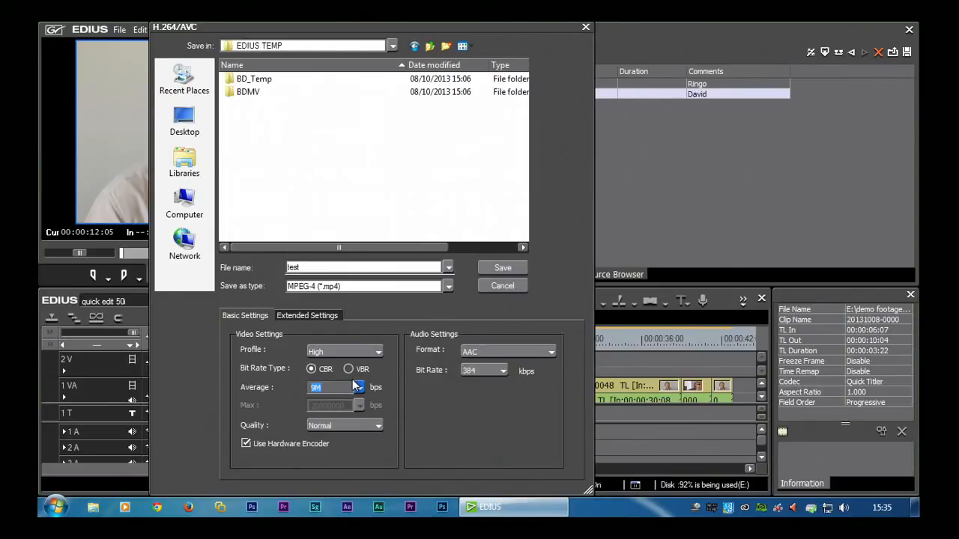
mouse_move(314, 399)
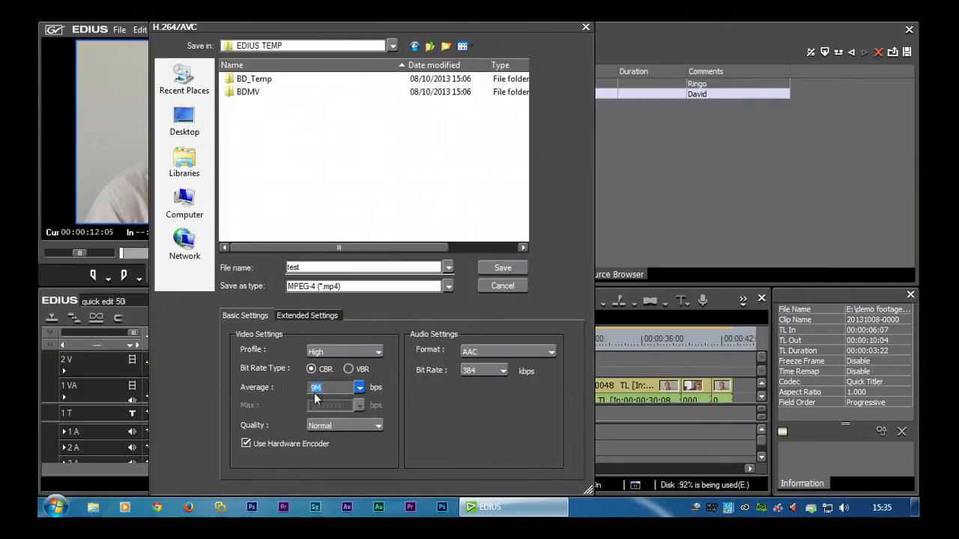
click(358, 387)
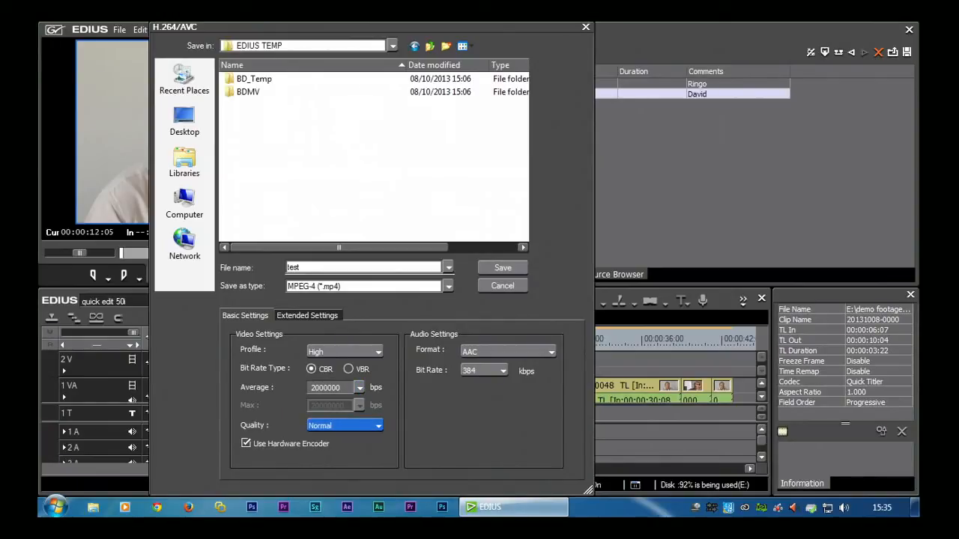
mouse_move(326, 403)
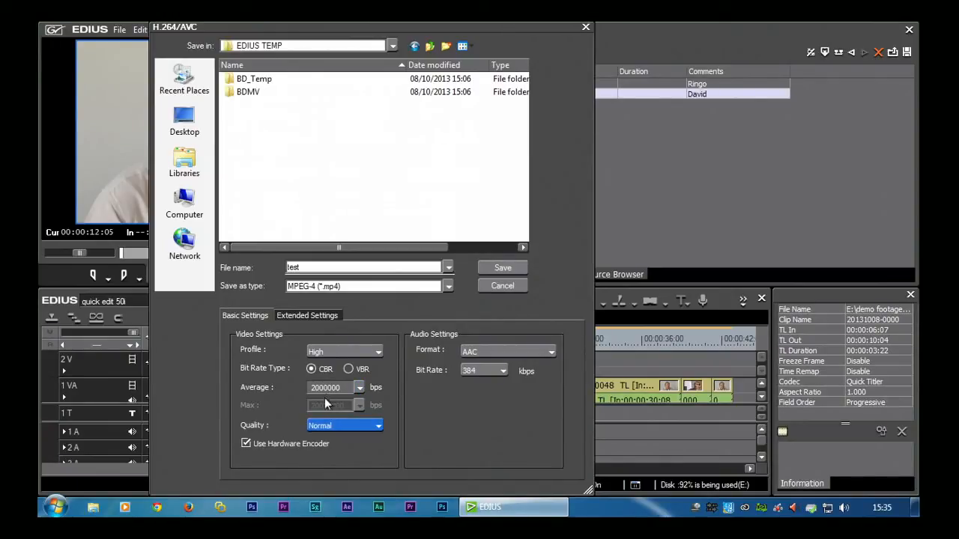
click(359, 388)
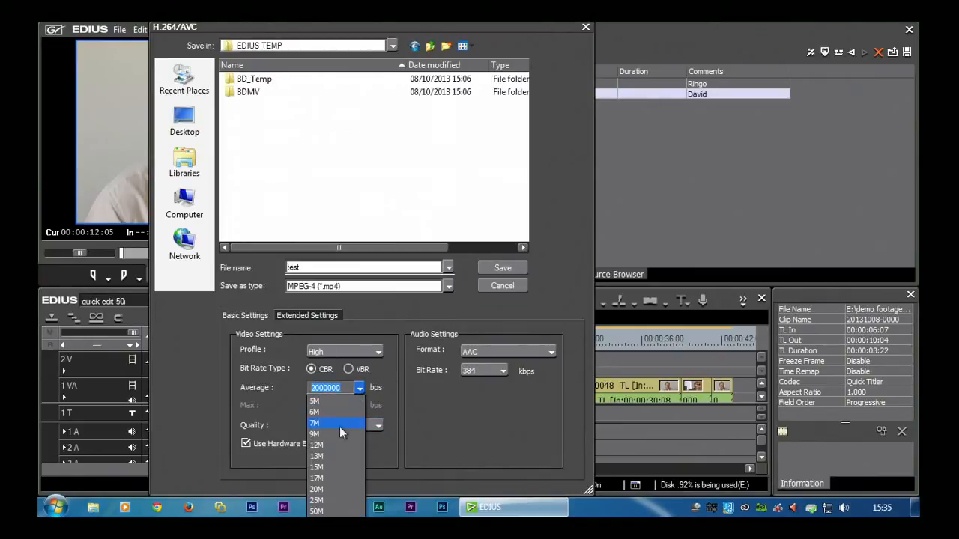
click(315, 434)
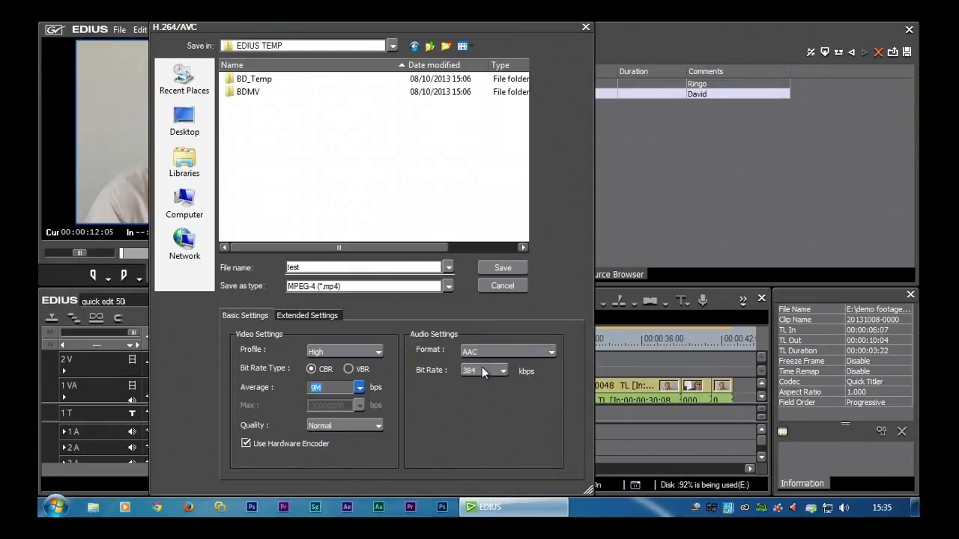
mouse_move(257, 33)
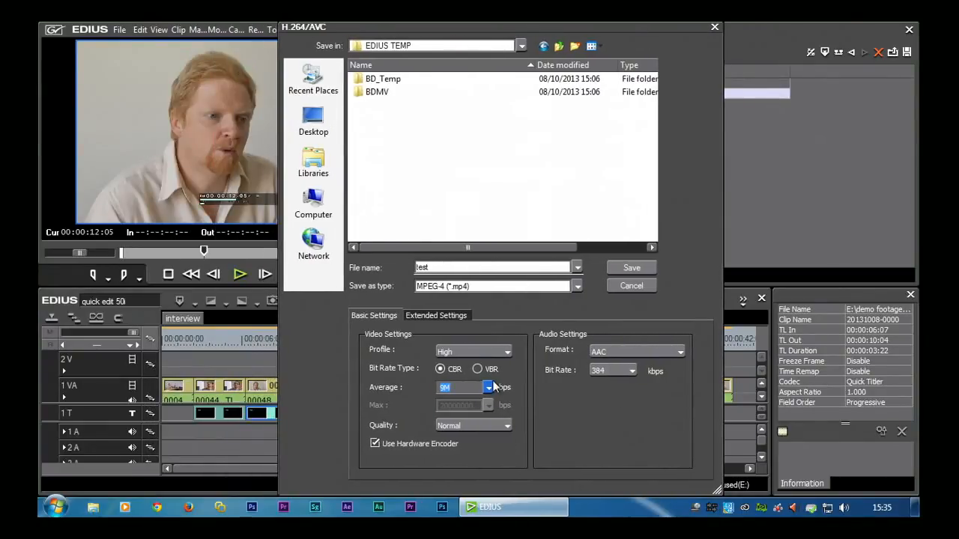
Try 7M and 20M average bit rates, then set it back to 9M.
click(489, 388)
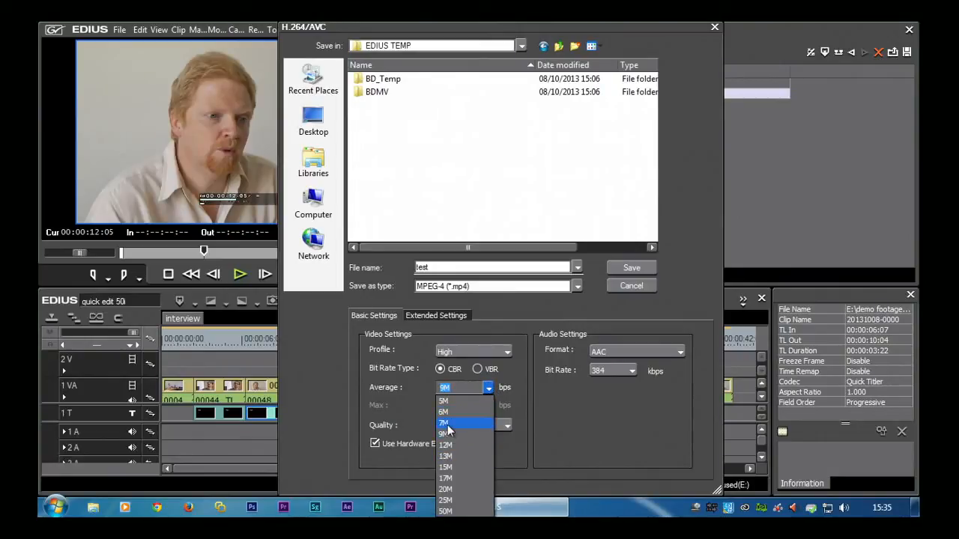
click(444, 423)
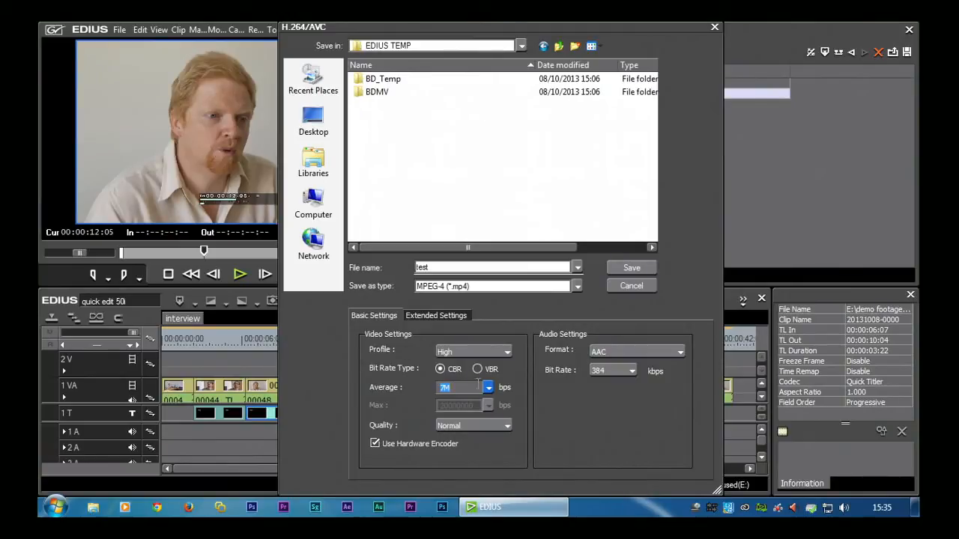
click(489, 387)
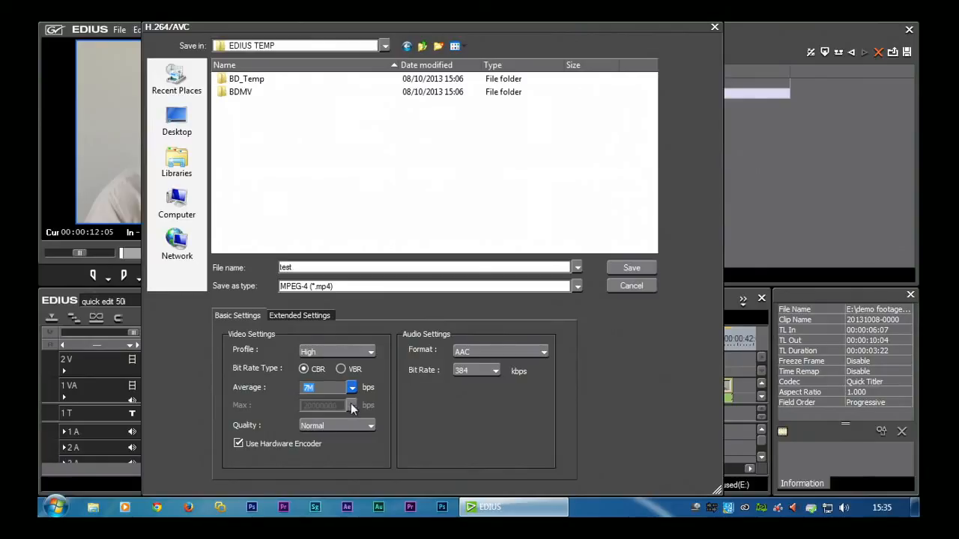
click(351, 387)
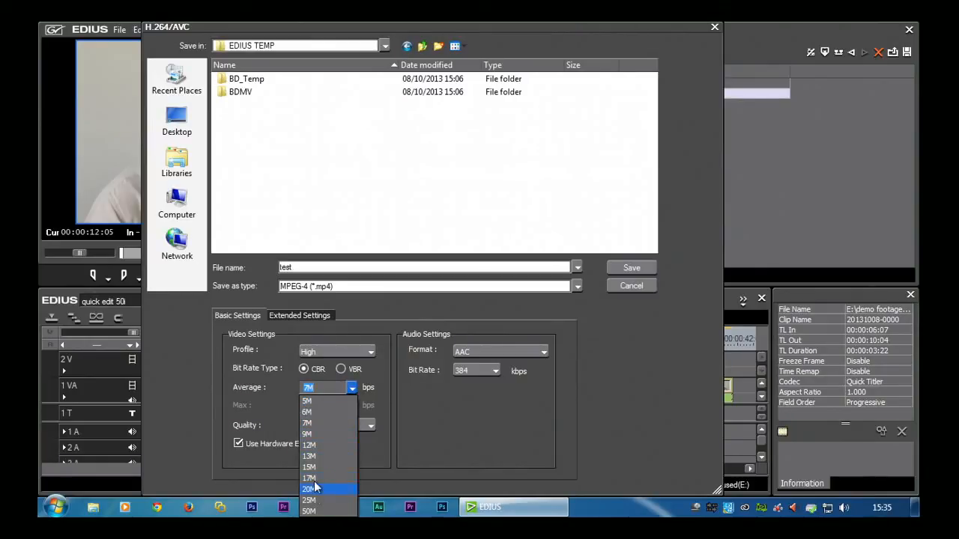
click(308, 489)
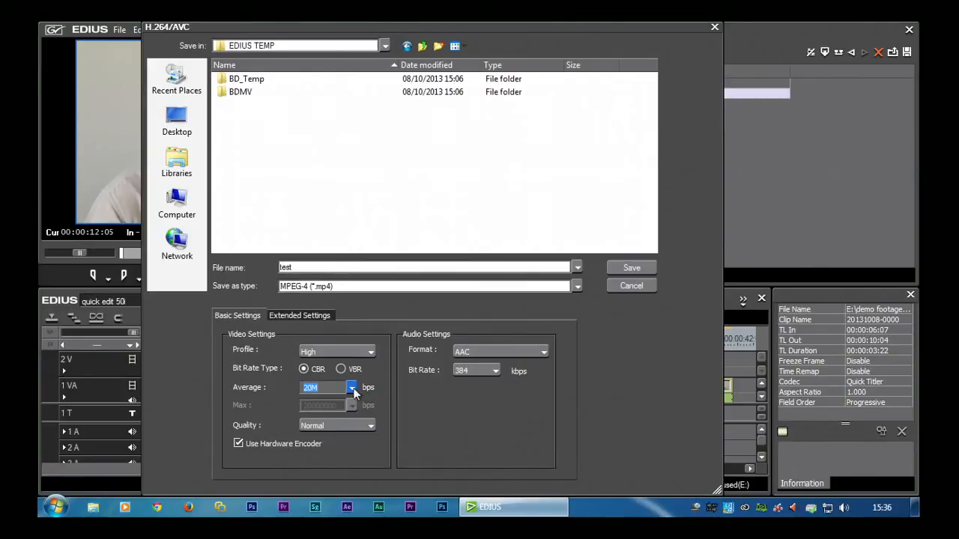
click(351, 388)
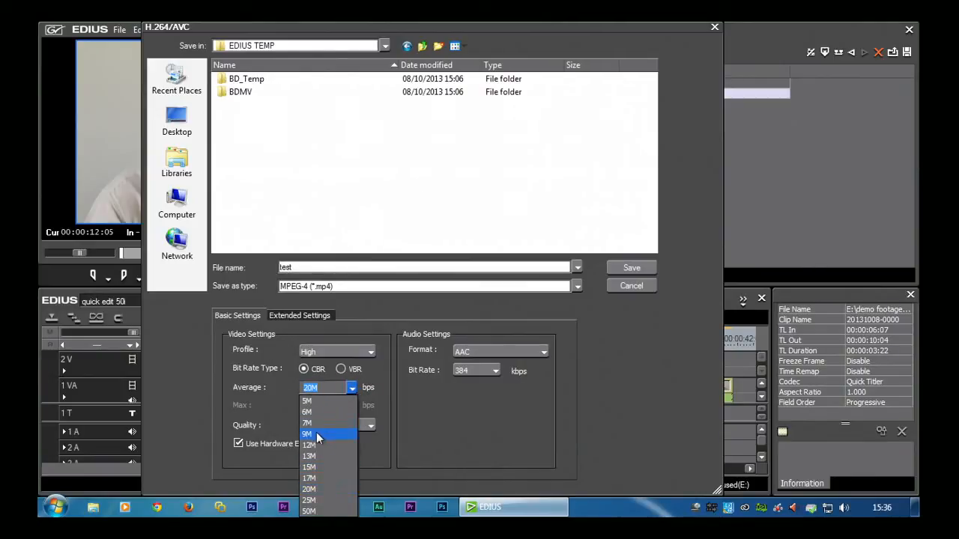
click(307, 434)
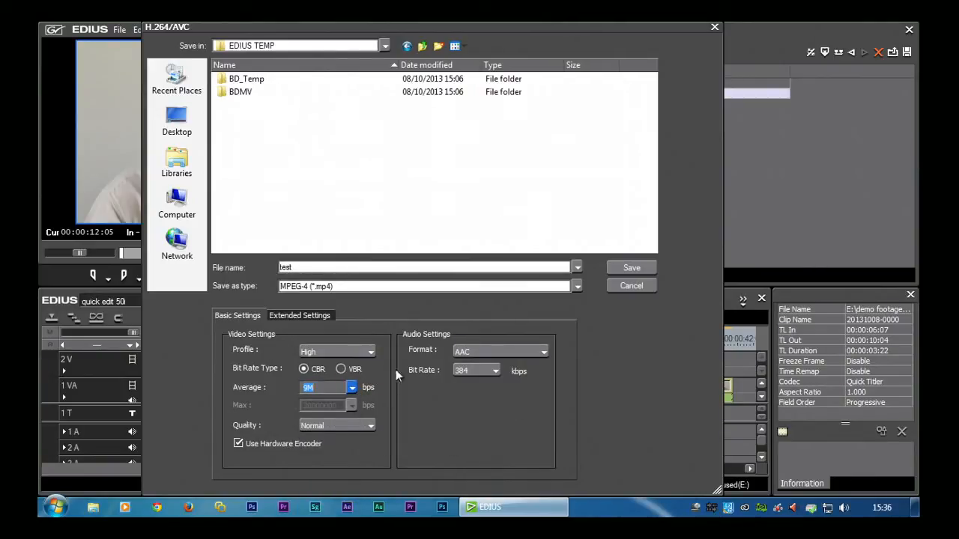
mouse_move(419, 367)
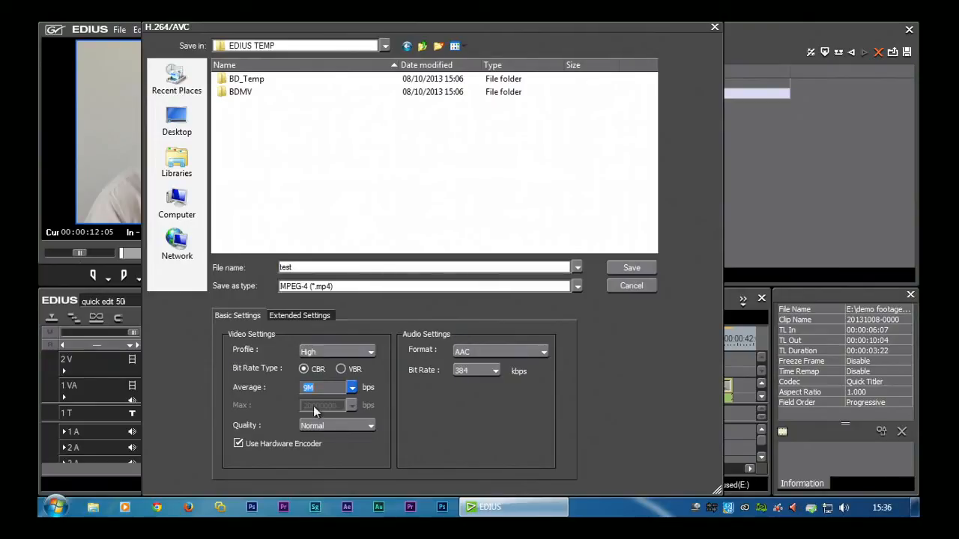
mouse_move(362, 388)
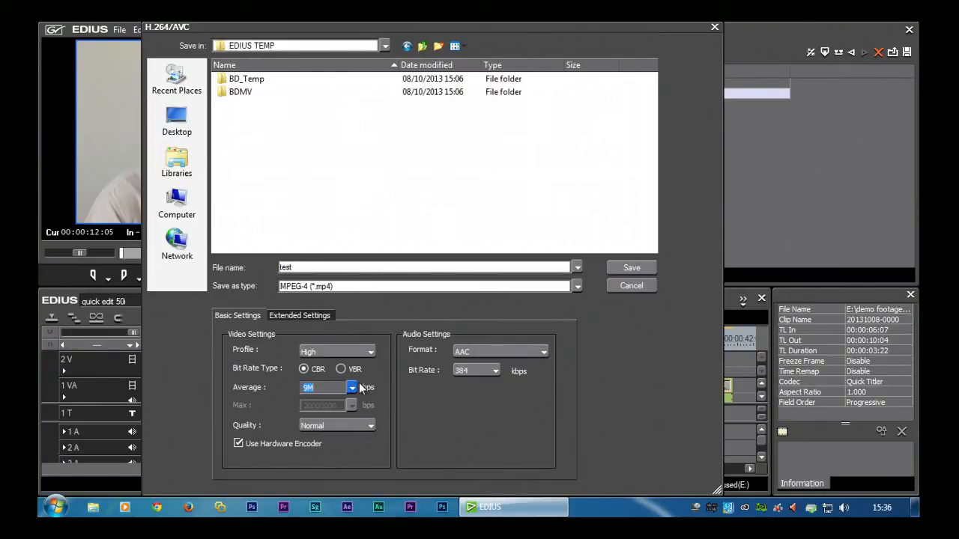
mouse_move(348, 379)
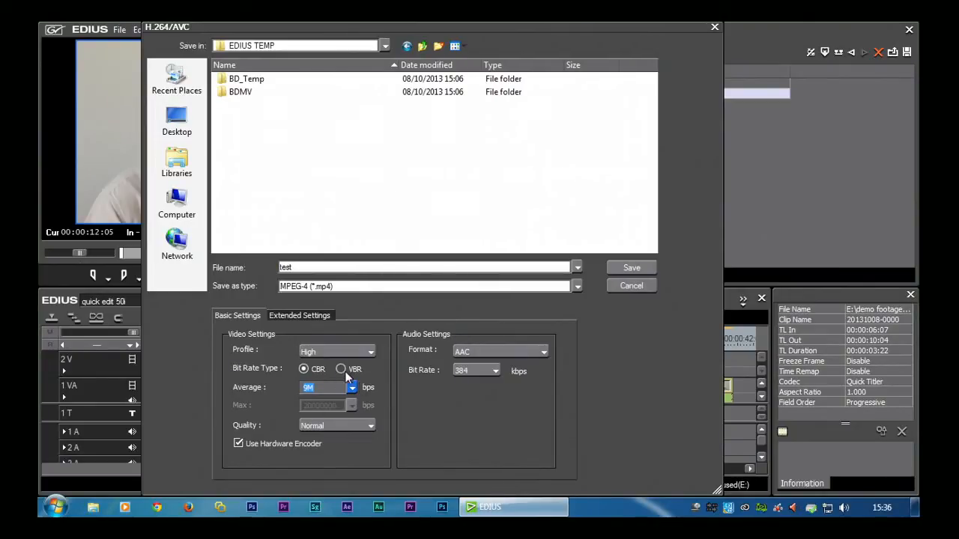
Switch the bit rate type to VBR and set the maximum bit rate to 14M.
click(341, 369)
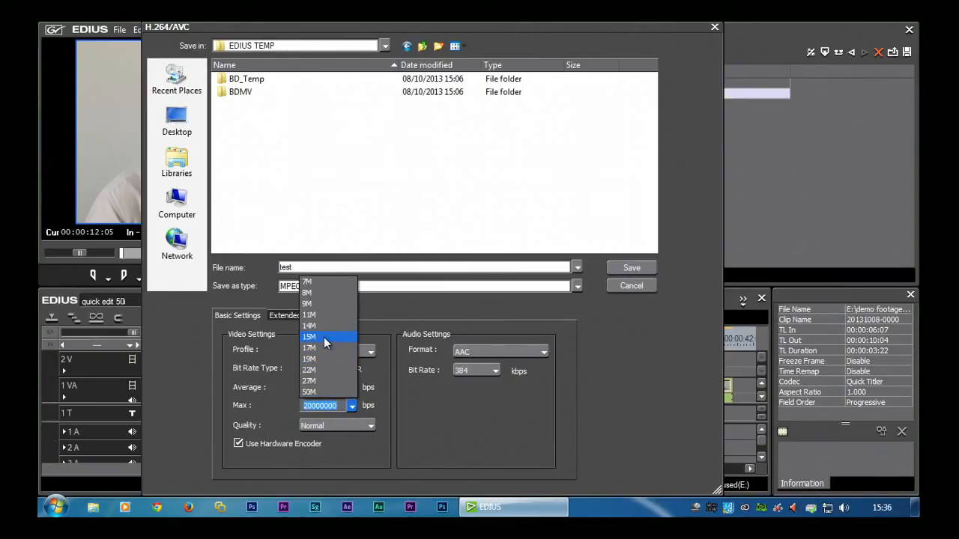
click(309, 337)
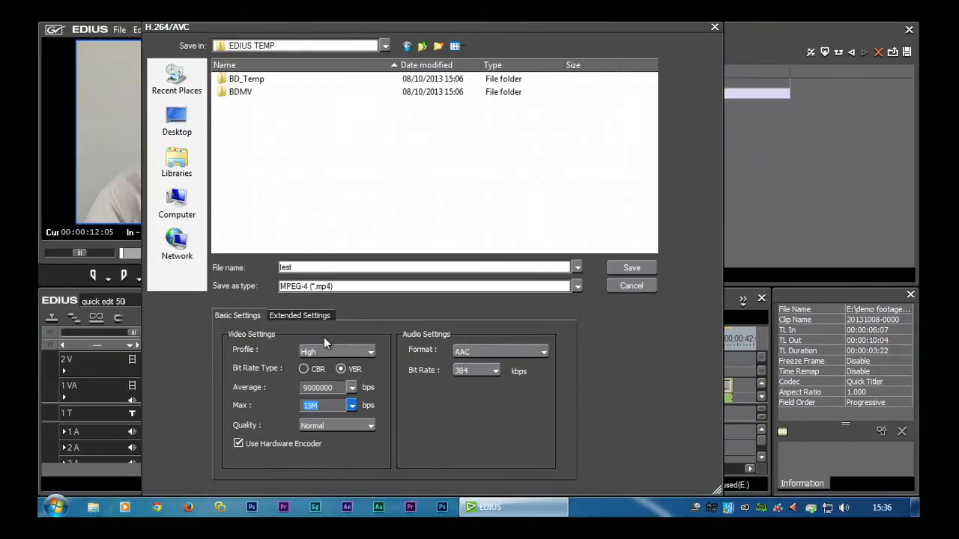
mouse_move(347, 407)
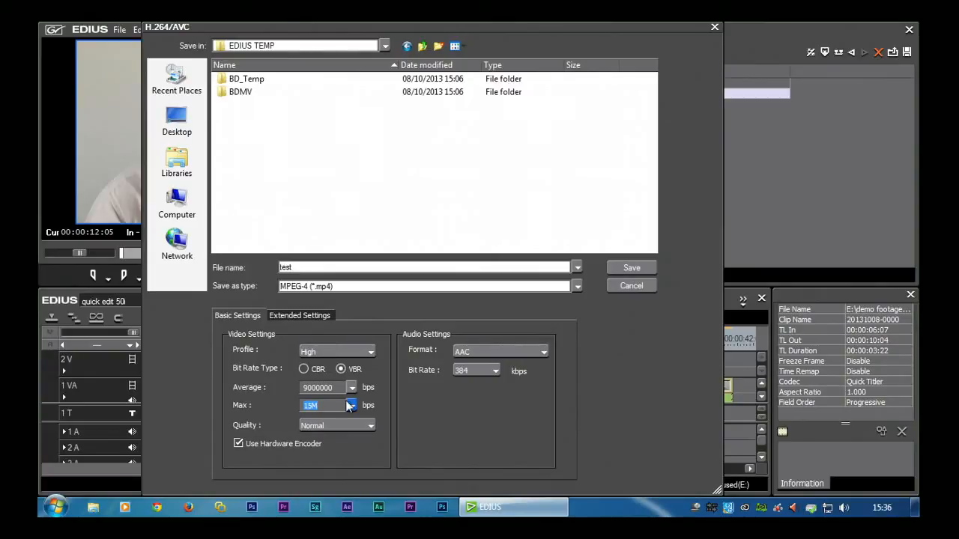
click(351, 405)
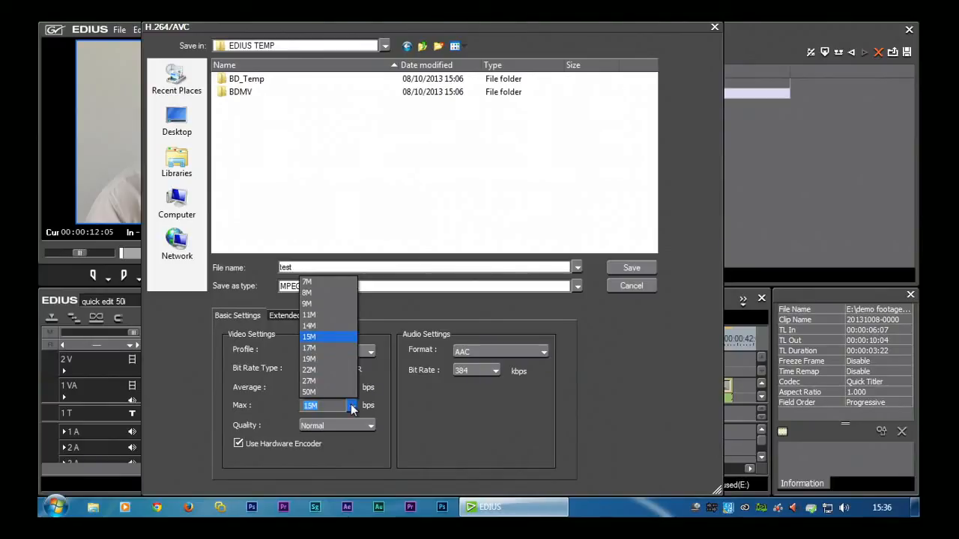
click(310, 336)
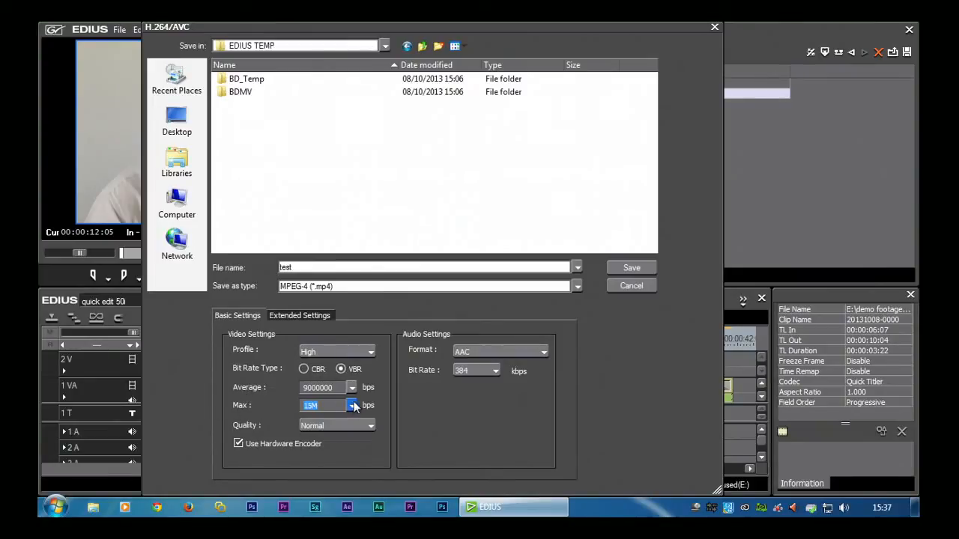
click(352, 406)
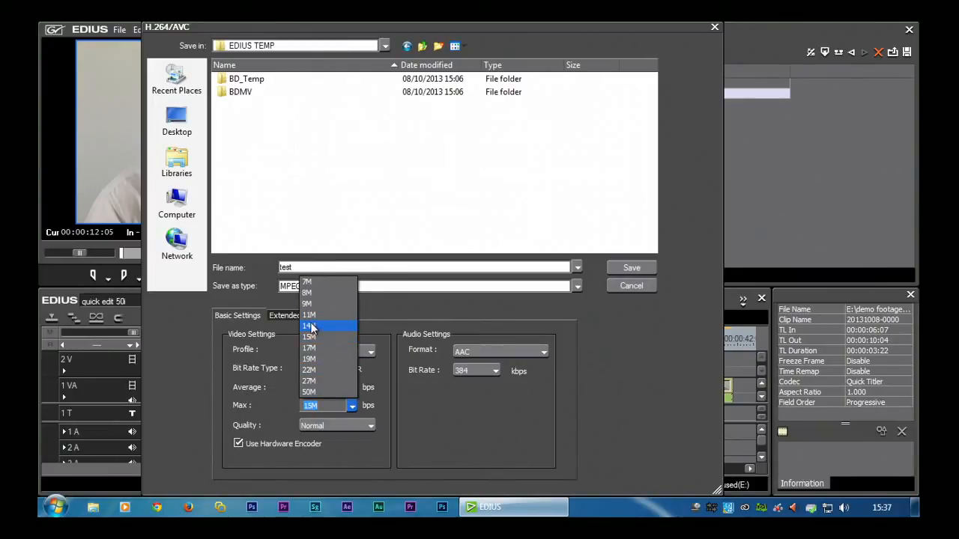
click(309, 326)
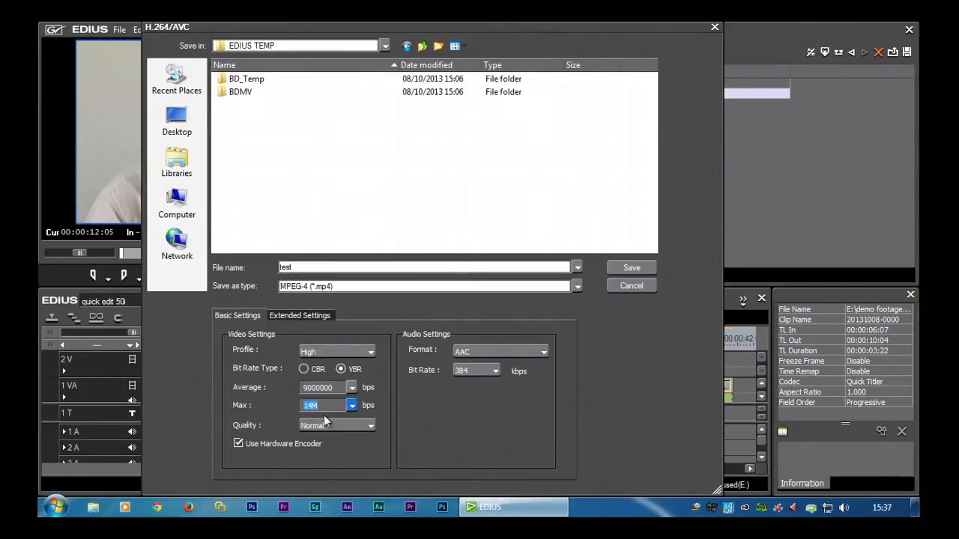
click(352, 405)
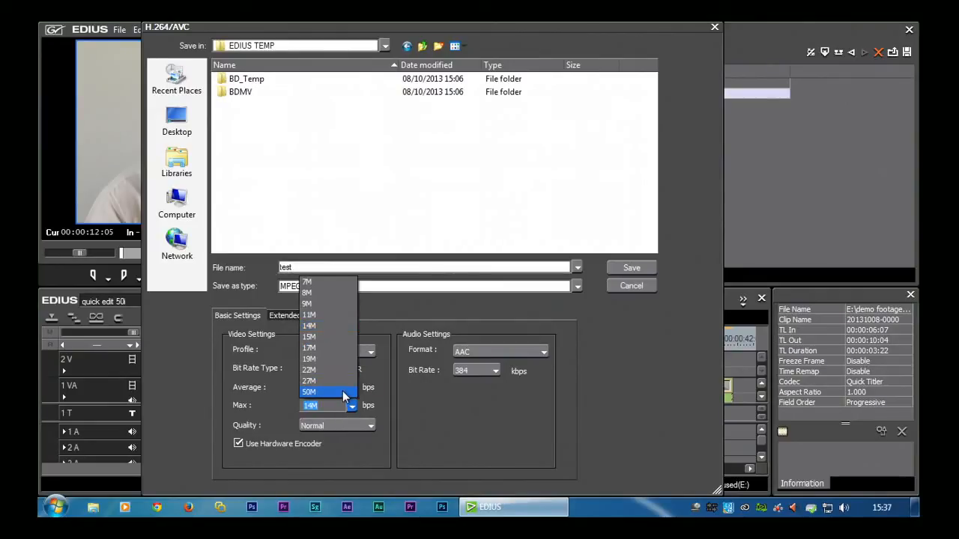
click(309, 392)
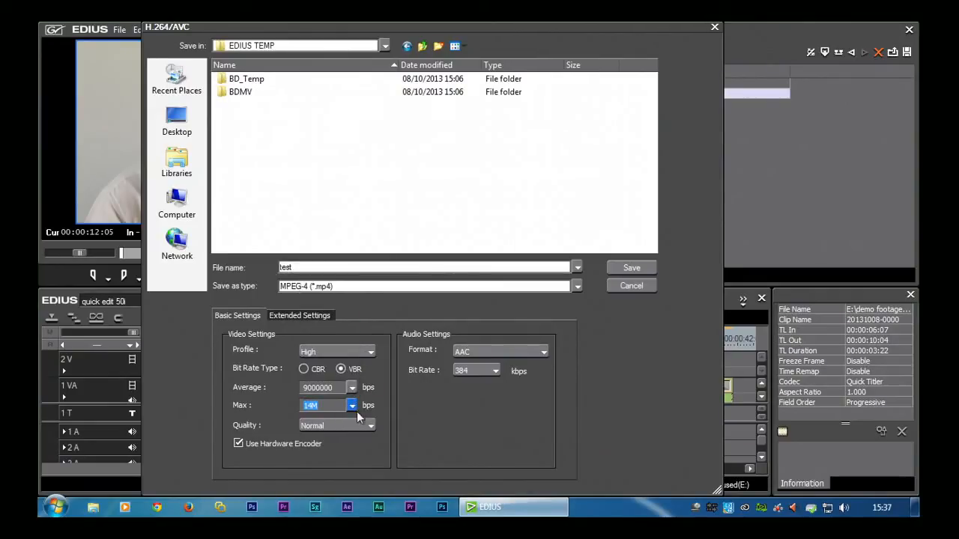
click(370, 425)
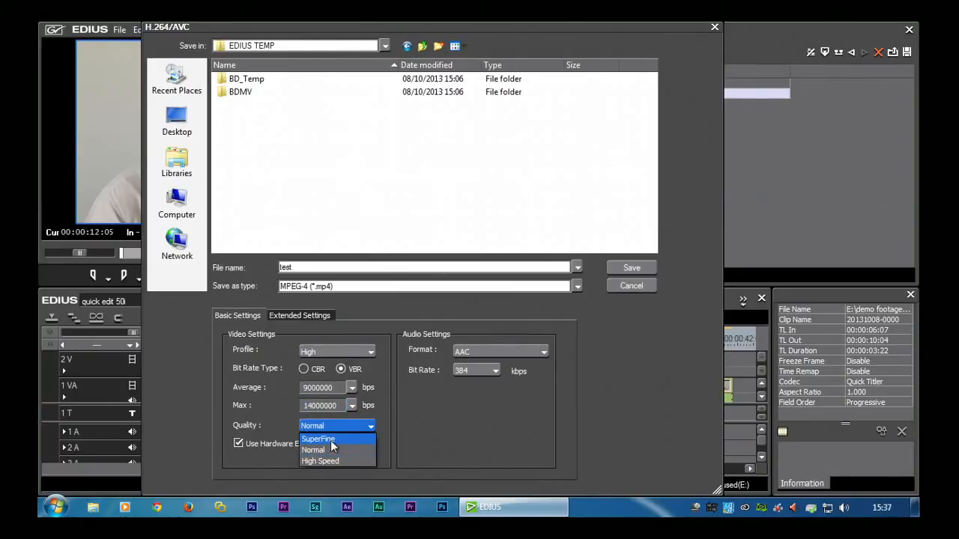
Set the H.264/AVC encoding quality to SuperFine.
click(318, 439)
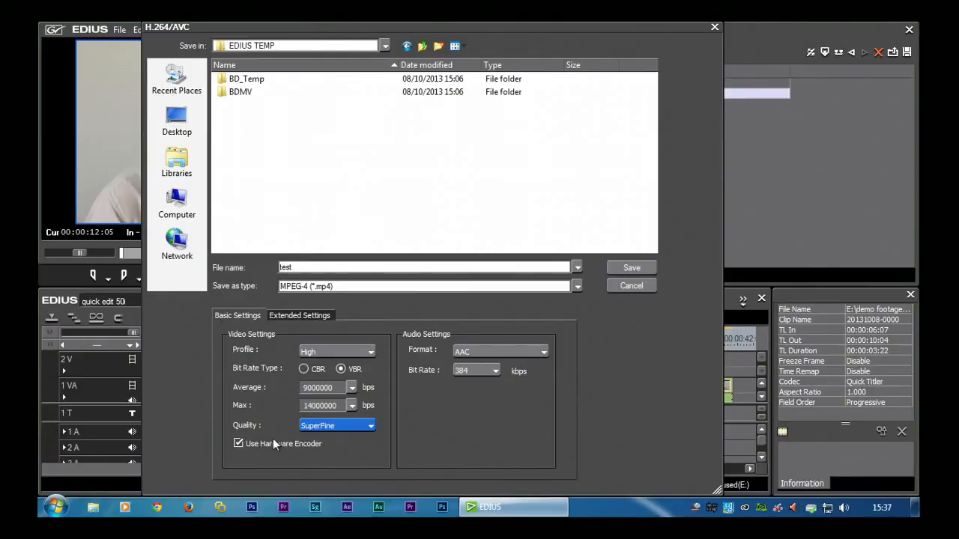
mouse_move(328, 435)
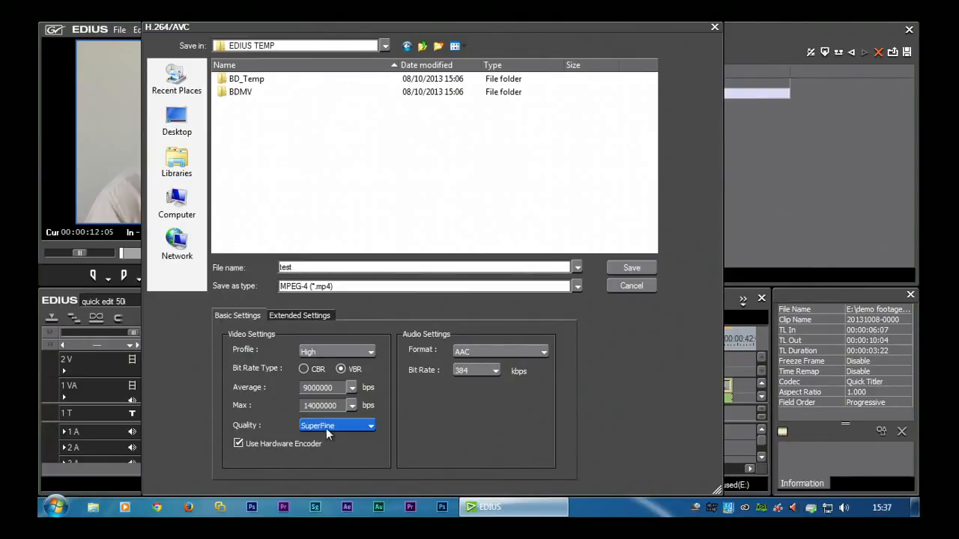
click(369, 425)
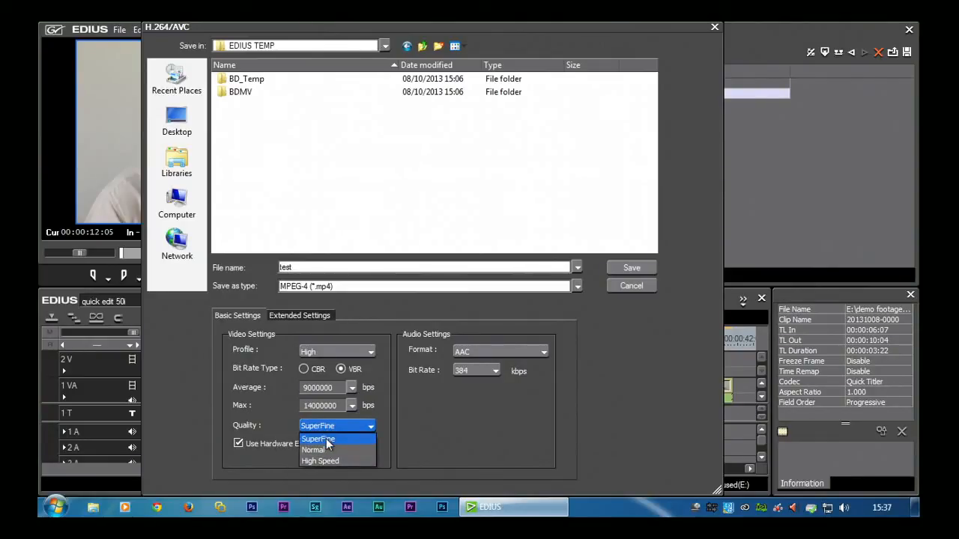
click(318, 439)
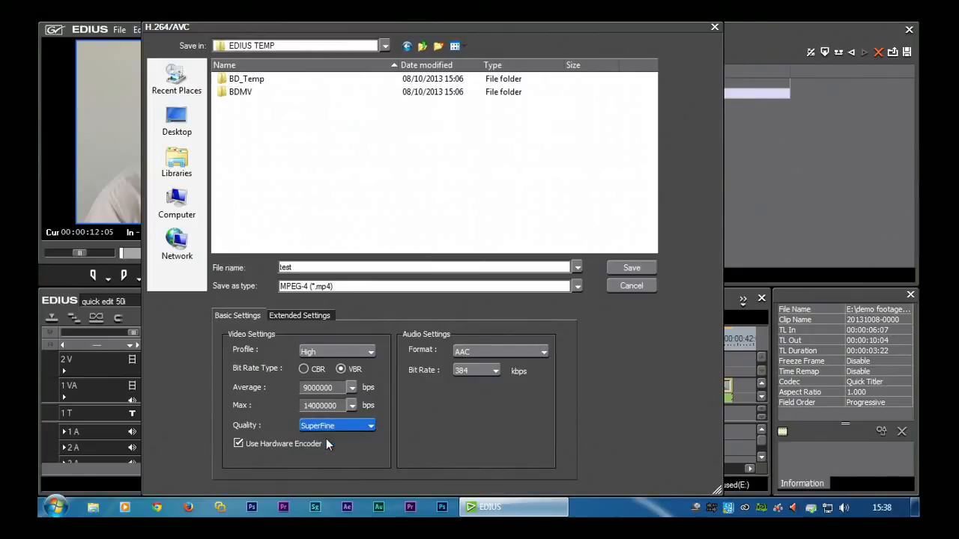
mouse_move(349, 450)
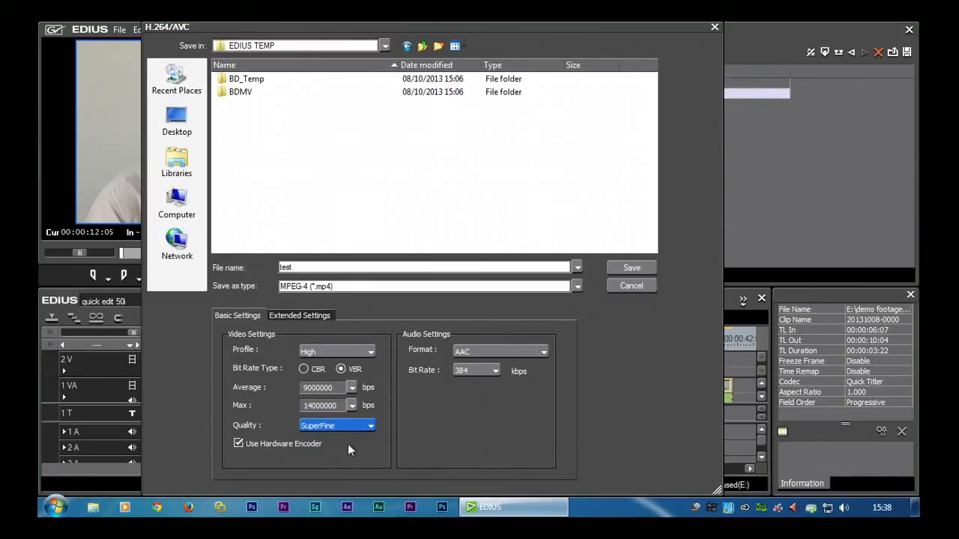
mouse_move(221, 461)
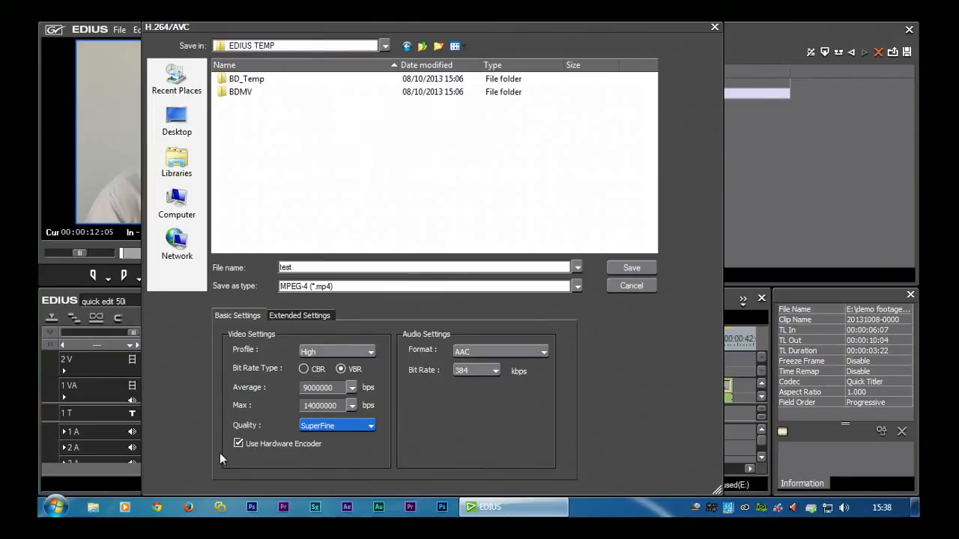
mouse_move(221, 449)
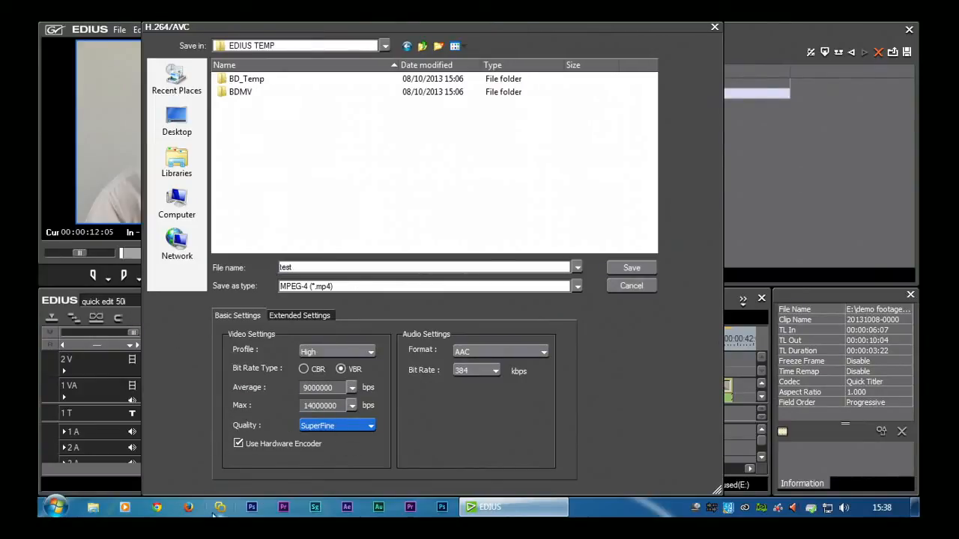
mouse_move(188, 494)
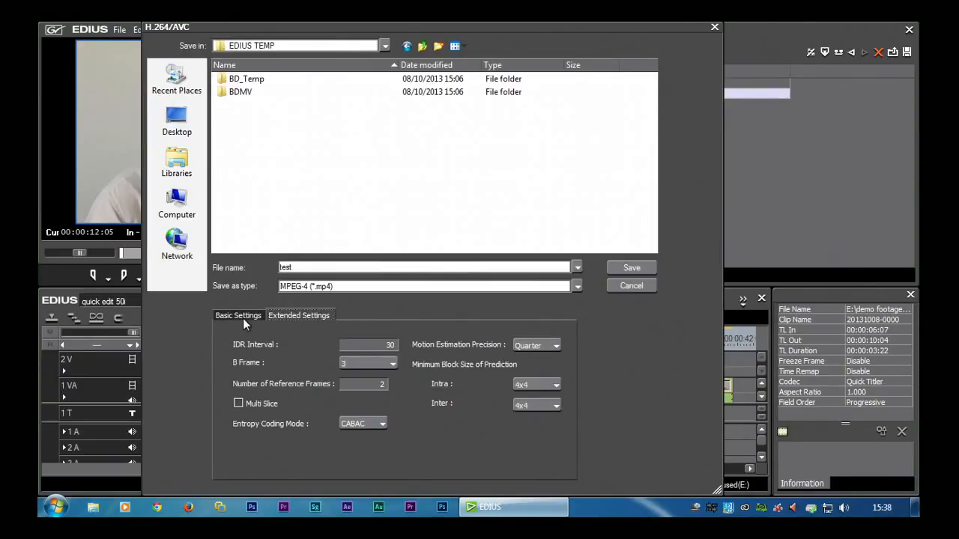
Return to Basic Settings and save the export as test.mp4.
click(298, 316)
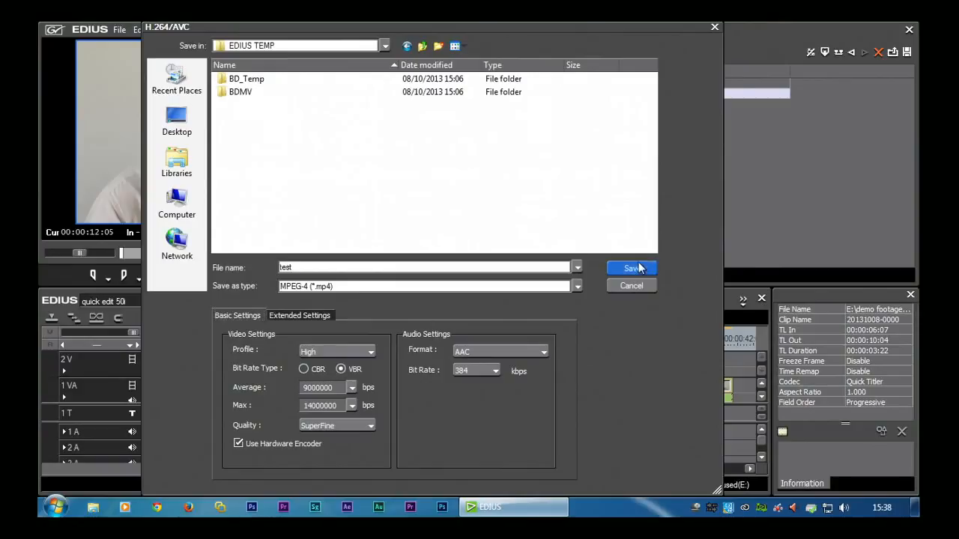
click(632, 268)
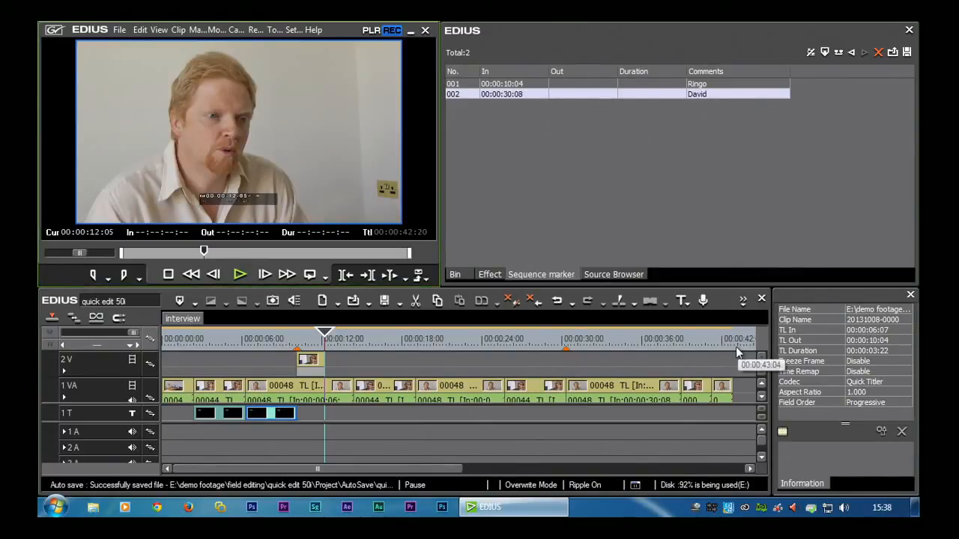
Reopen the Print to File save dialog and find test.mp4 (48,280 KB) in EDIUS TEMP.
click(352, 301)
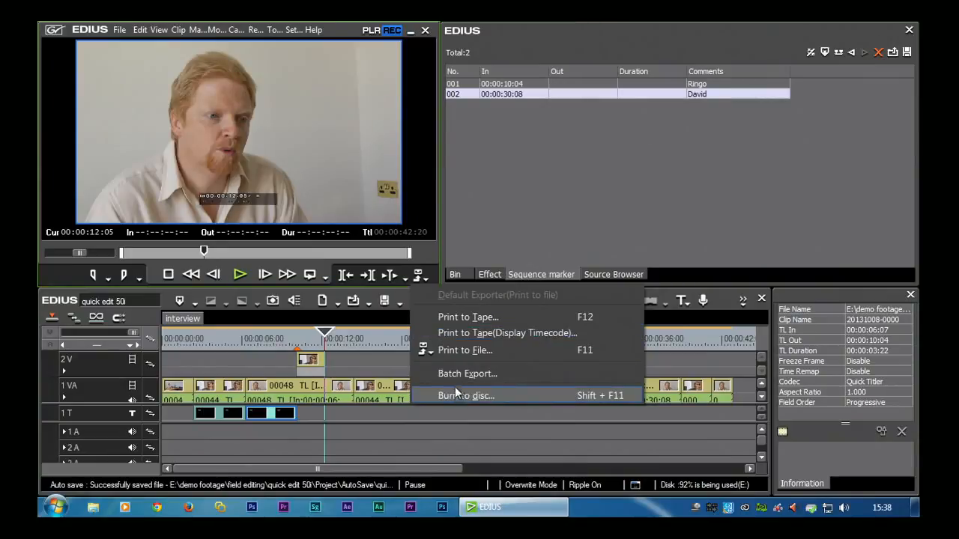
click(464, 349)
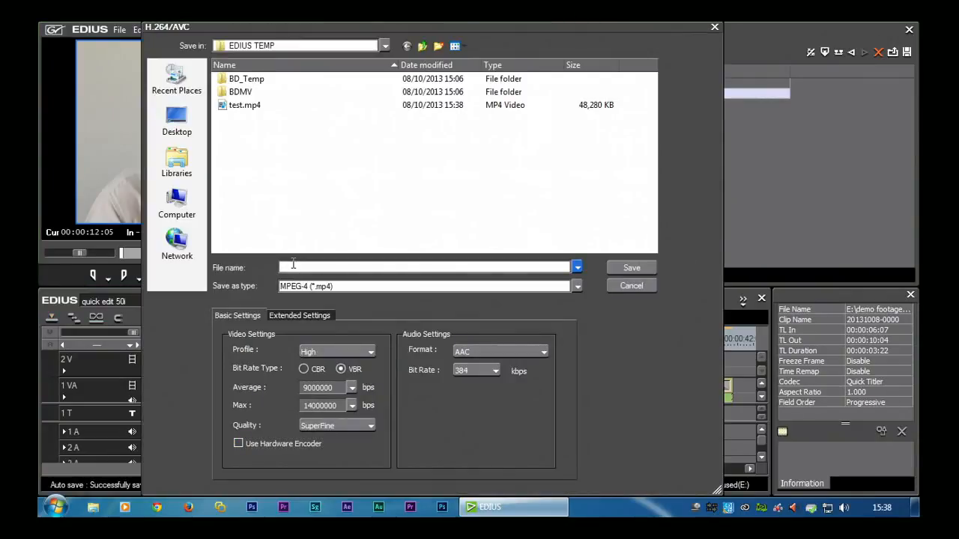
click(631, 268)
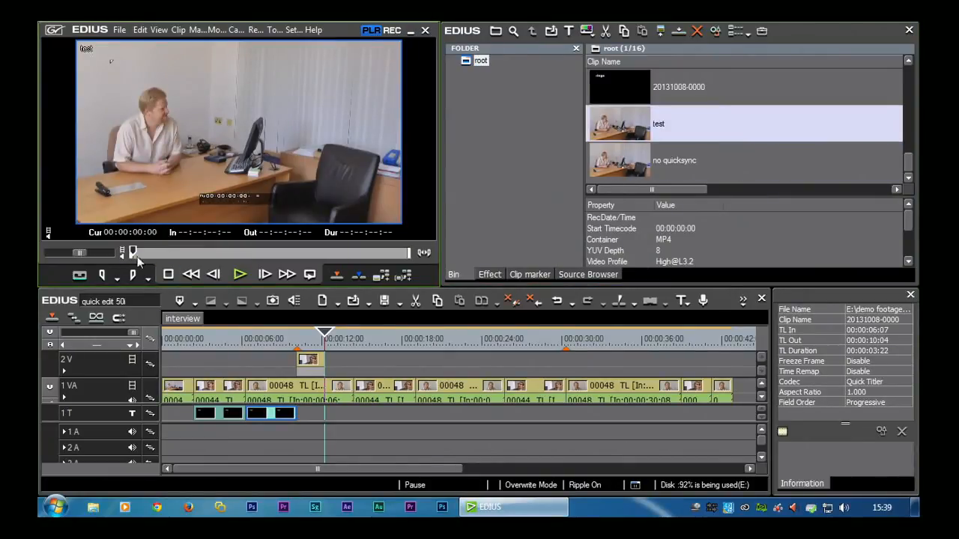
Select the exported test.mp4 clip in the bin to begin reviewing it.
click(239, 274)
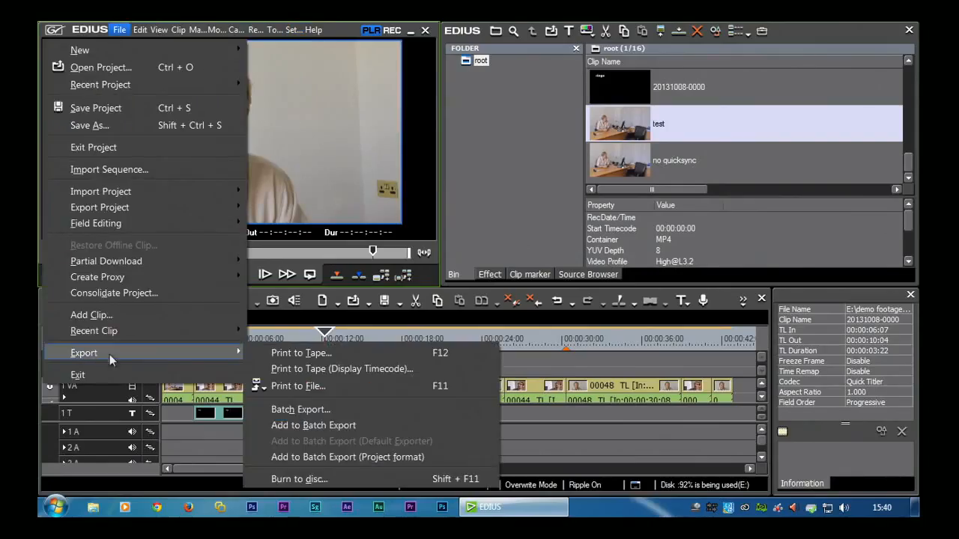
click(298, 386)
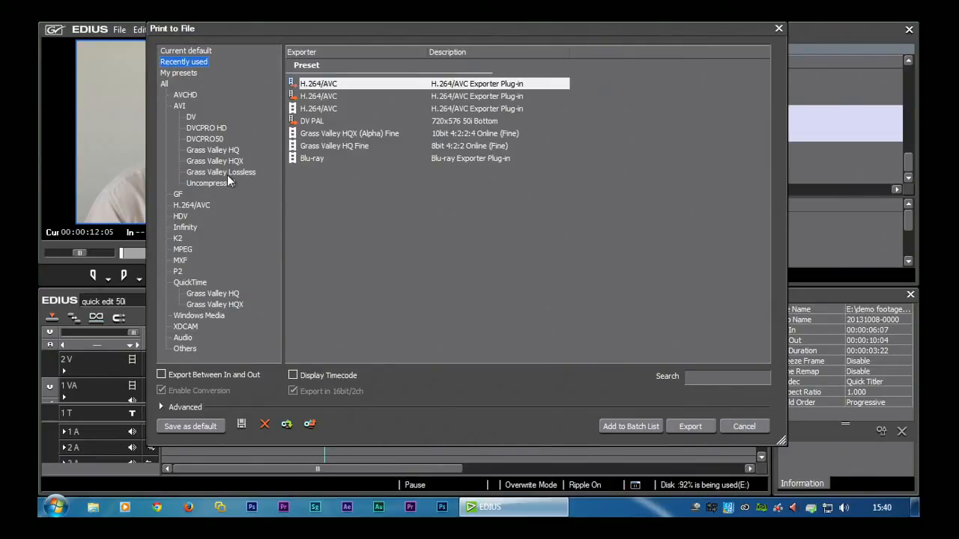
click(744, 426)
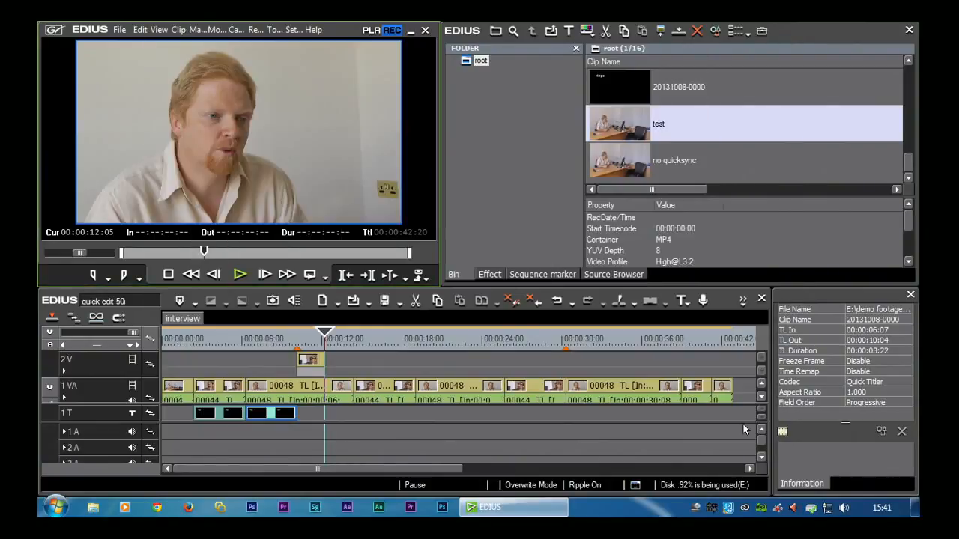